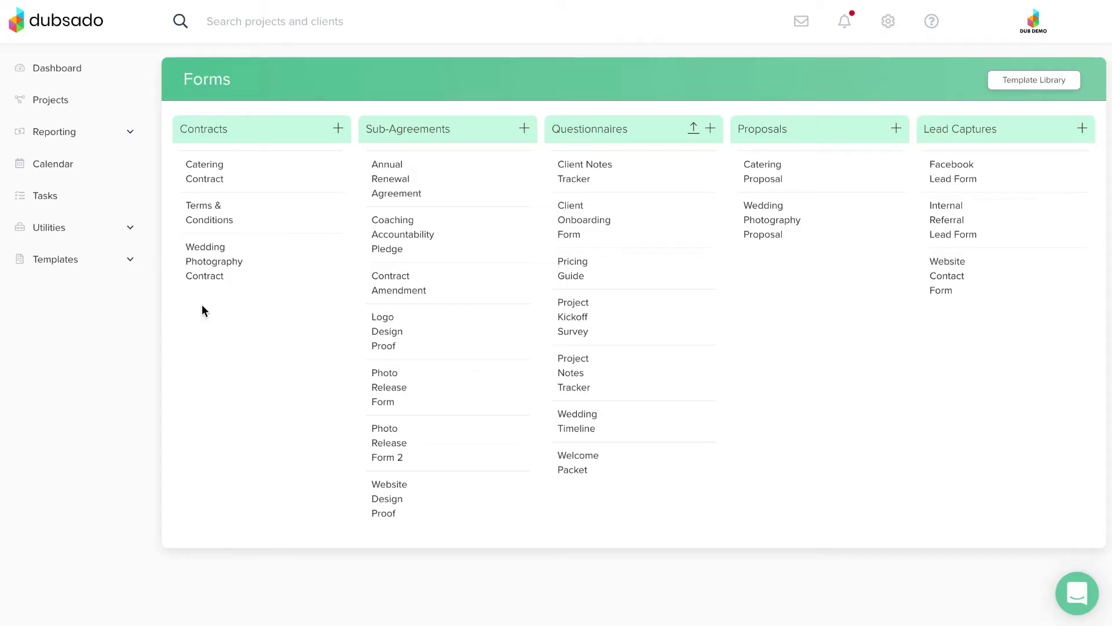
mouse_move(204, 277)
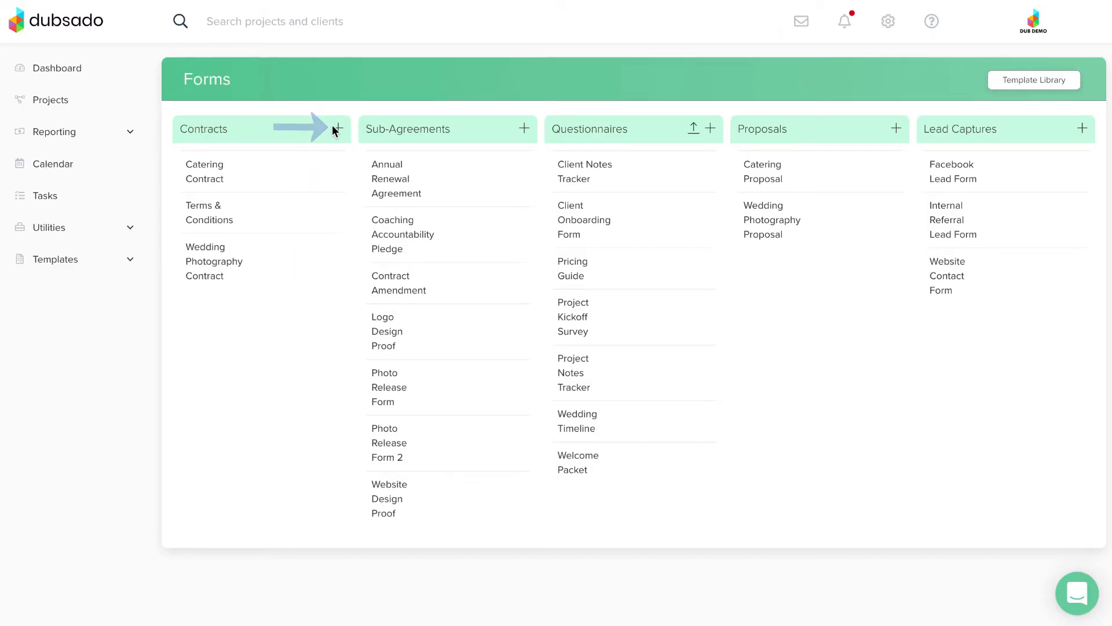
- Create a new form in the Contracts category
click(341, 128)
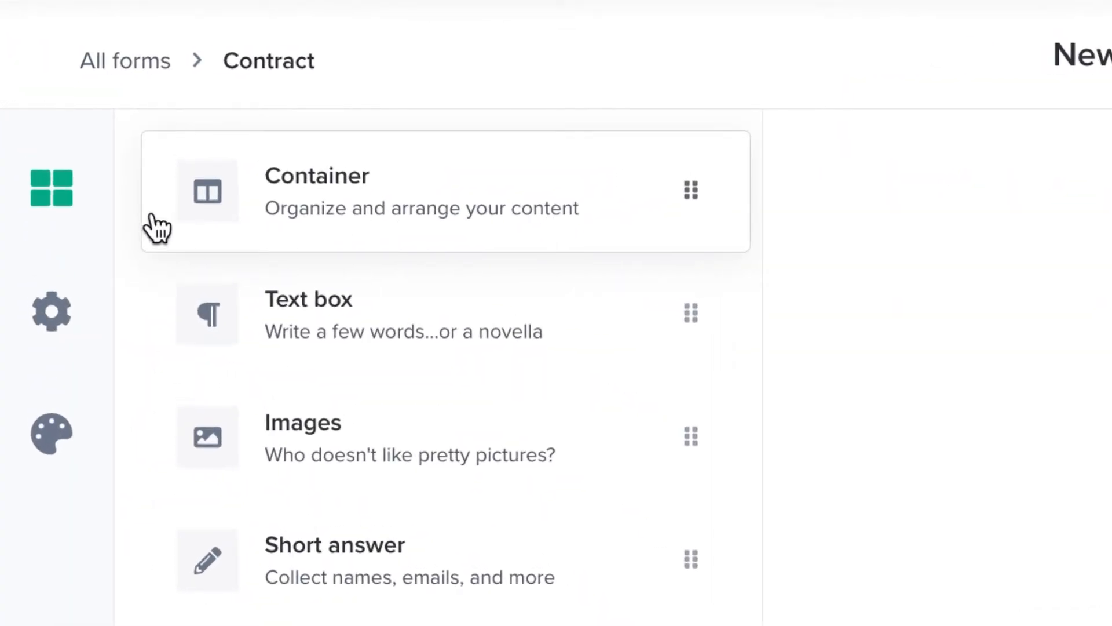
mouse_move(51, 215)
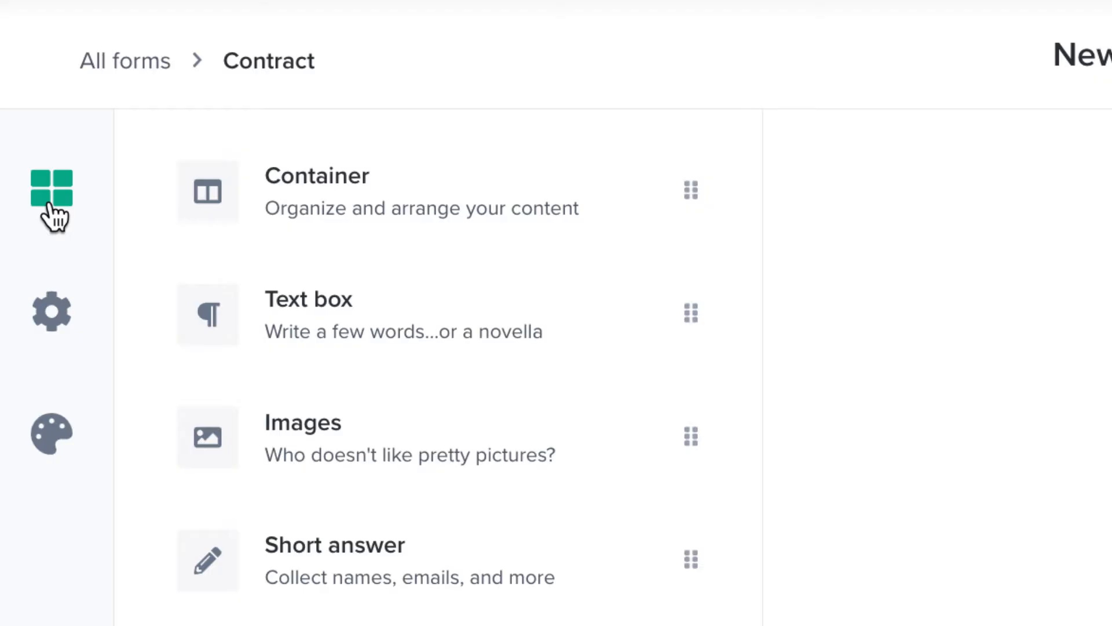
mouse_move(52, 312)
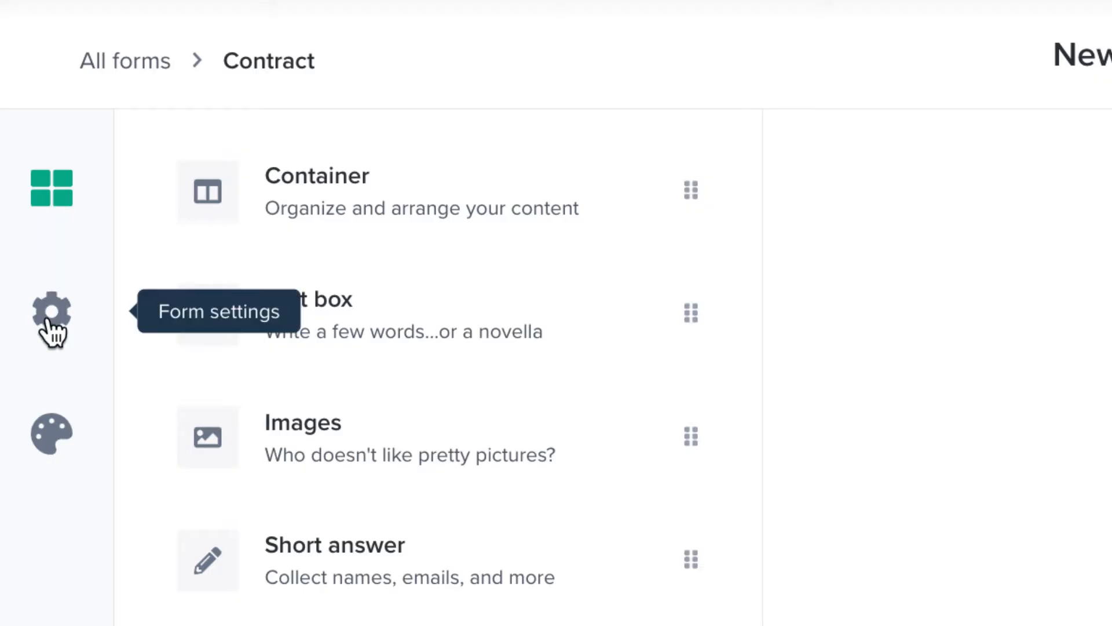
mouse_move(50, 451)
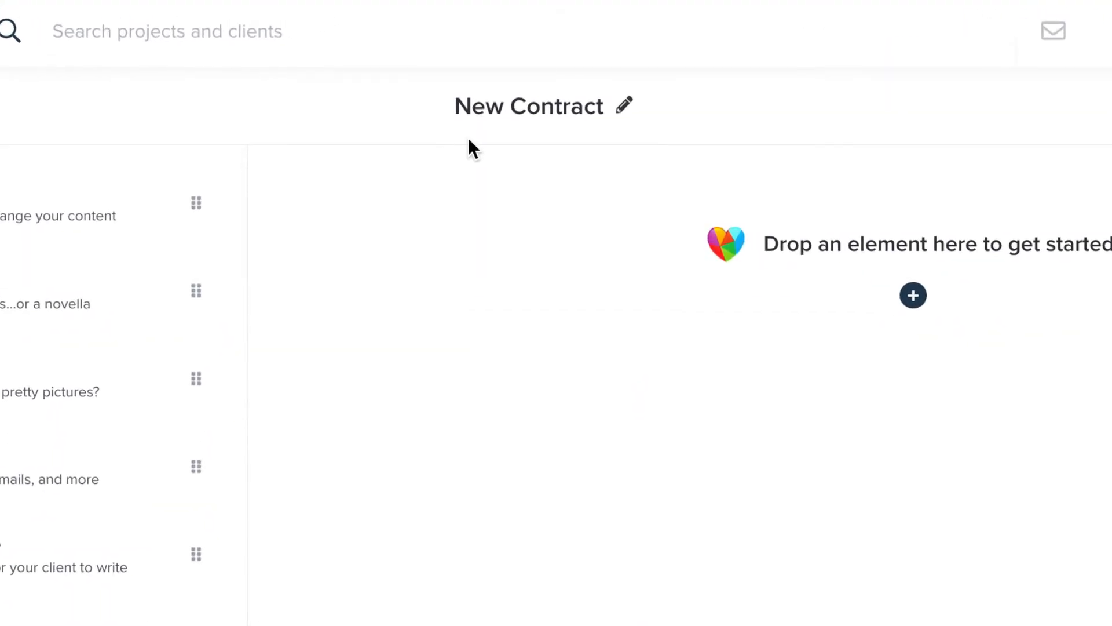
mouse_move(627, 121)
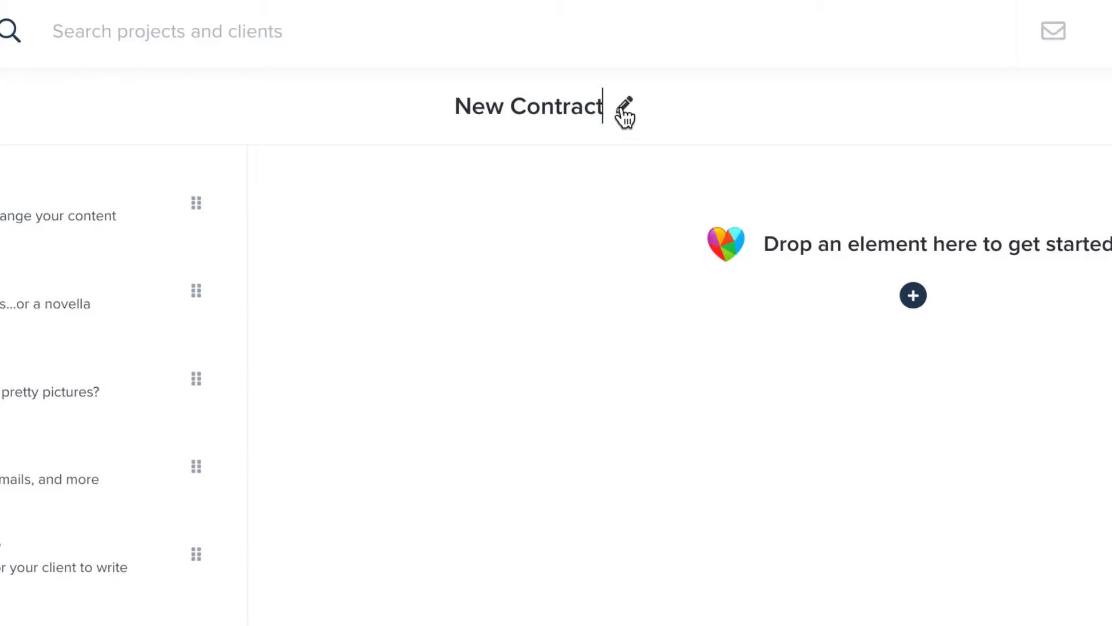
- Retitle the New Contract form as 'Photography Contract'
text(Photography)
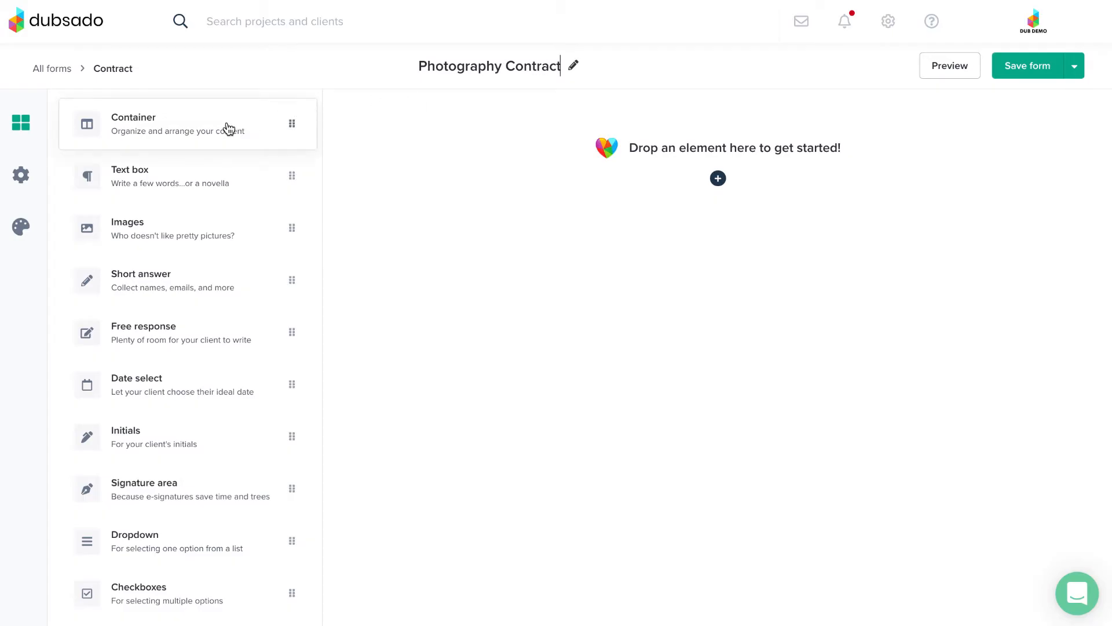
mouse_move(220, 283)
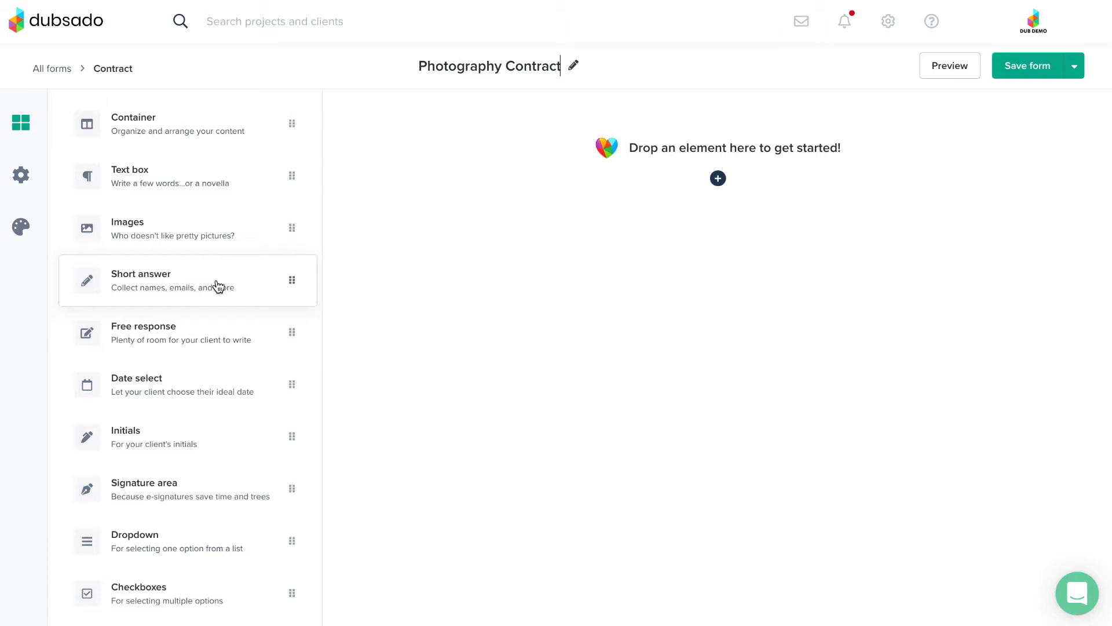
mouse_move(217, 243)
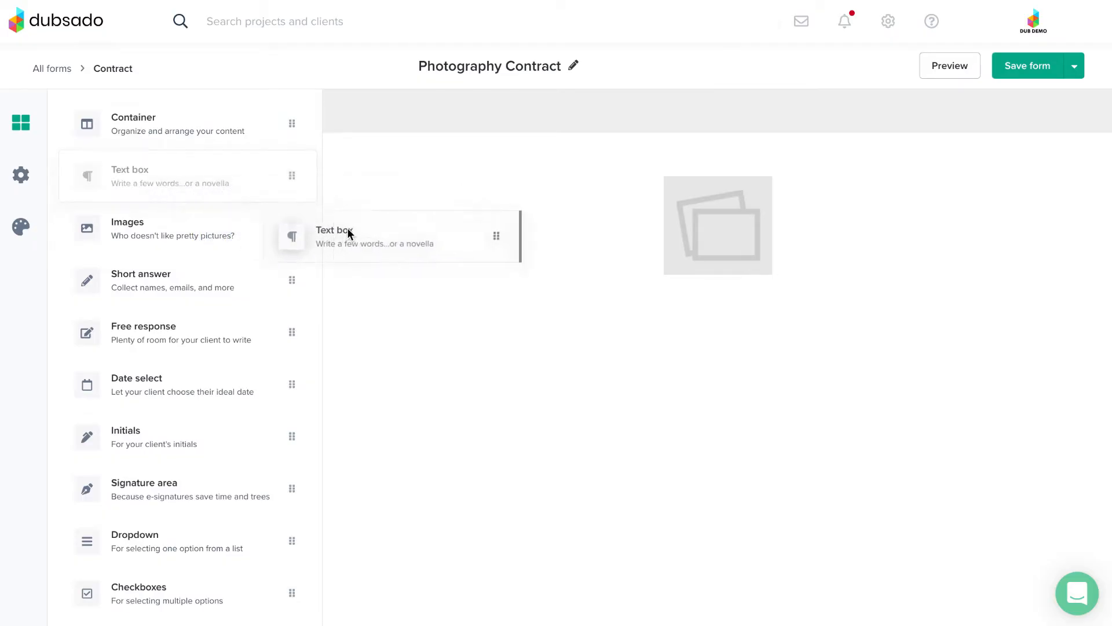
- Add a 'Hello!' text block and insert a Date select question beneath it
drag(347, 236, 518, 298)
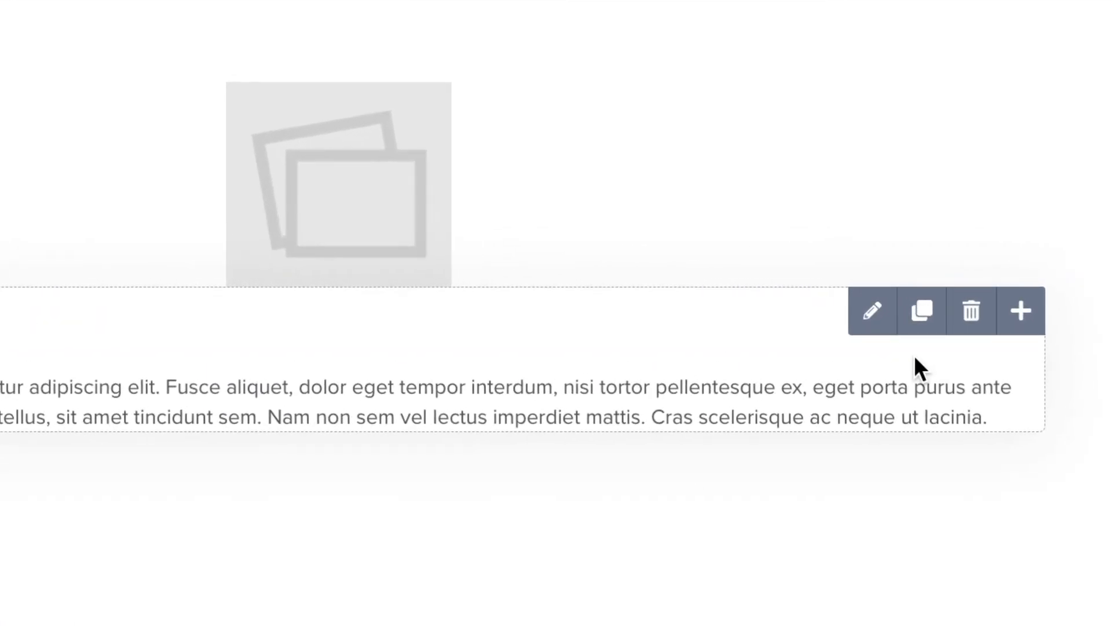
mouse_move(872, 328)
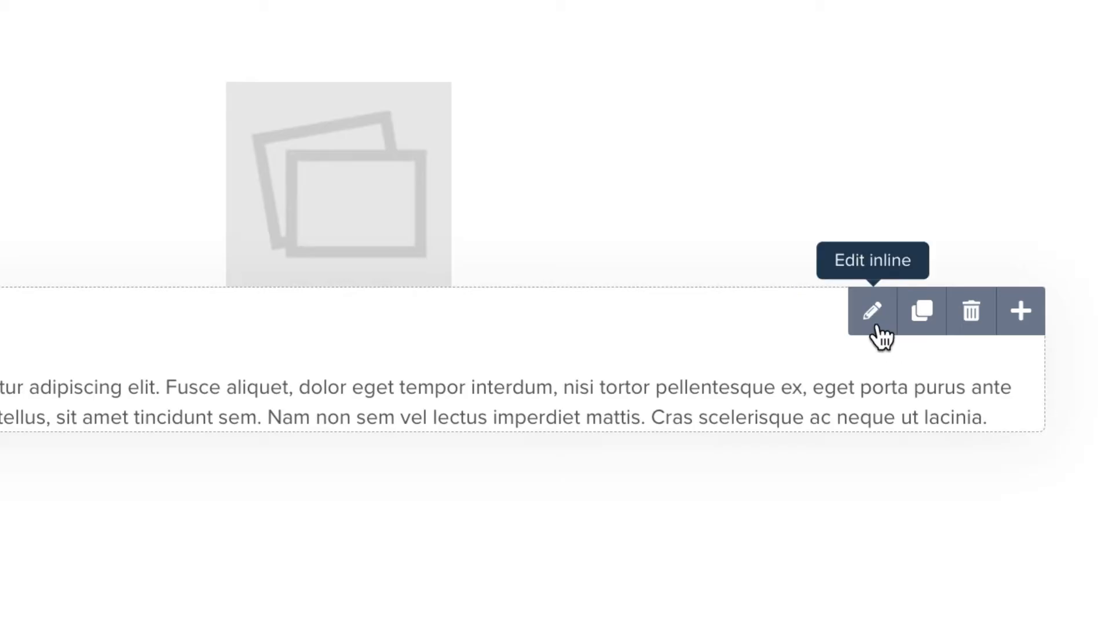
click(873, 312)
text(Hello!)
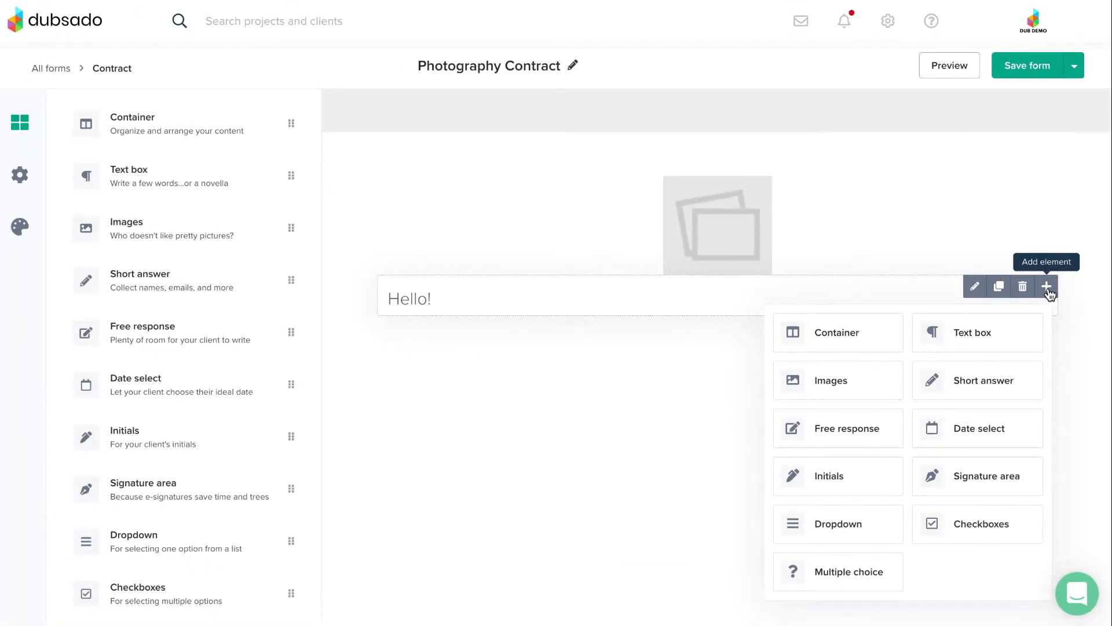
mouse_move(993, 434)
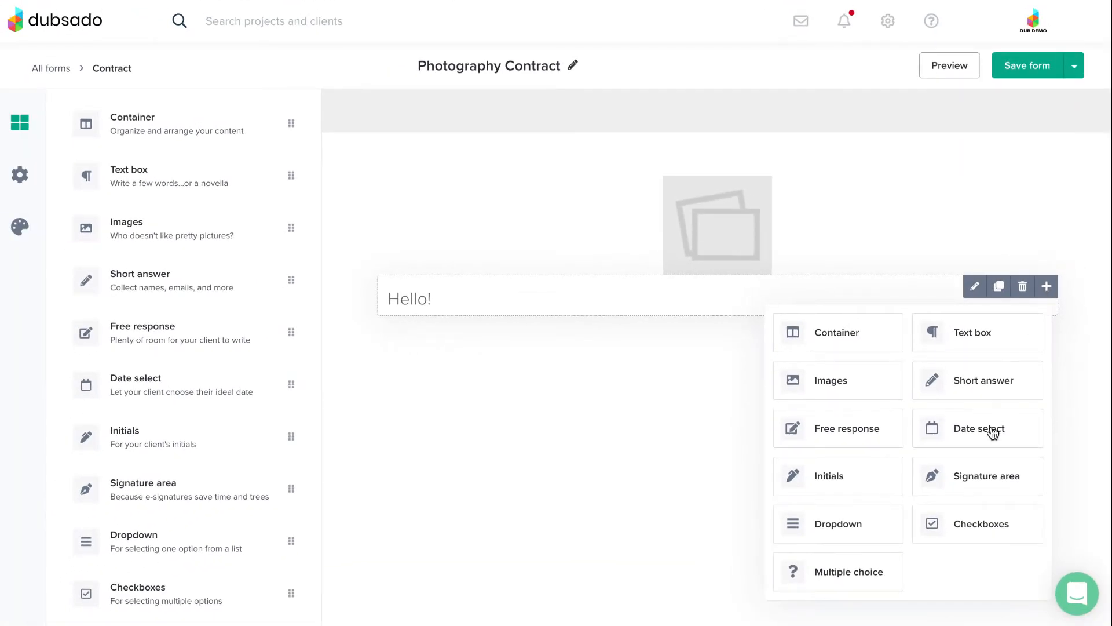
click(977, 428)
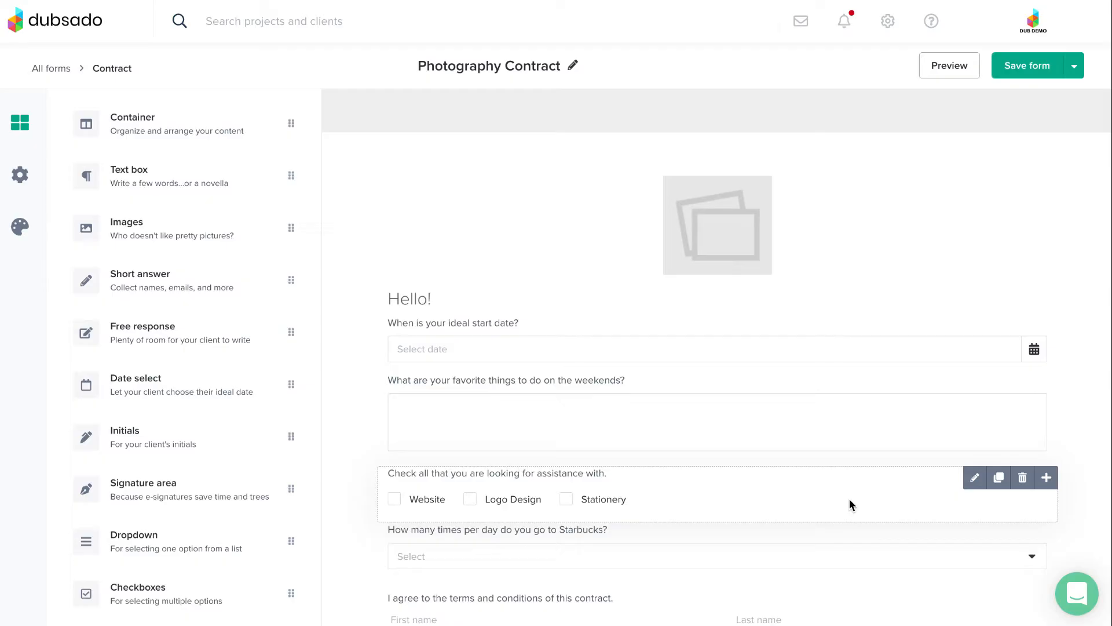
- Drag the Checkboxes question directly under 'Hello!' and save the form
drag(851, 486, 825, 456)
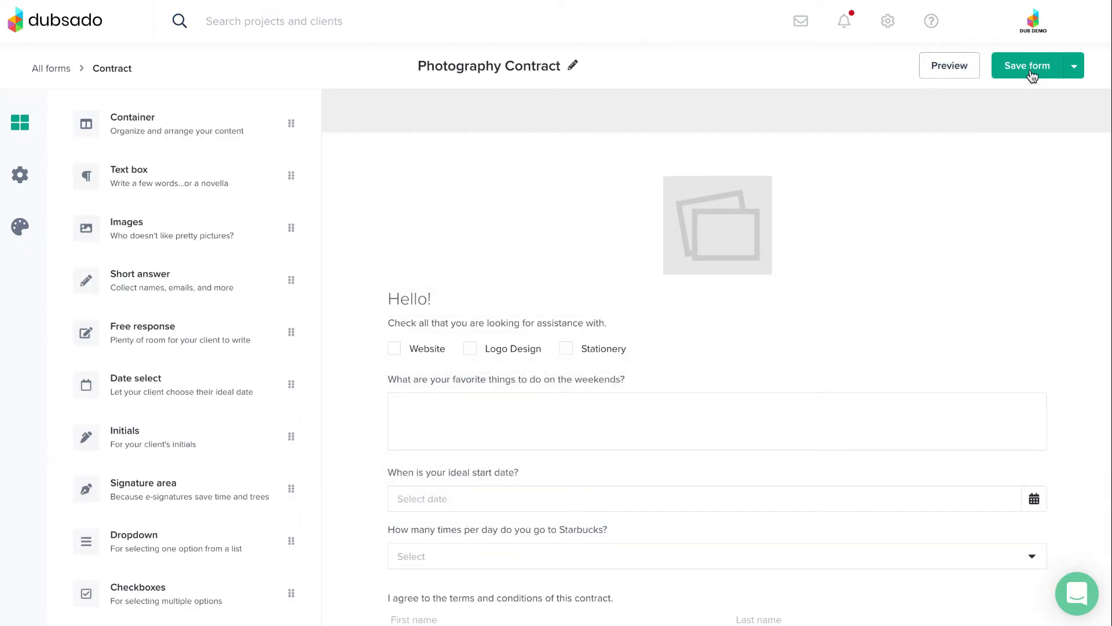
click(1027, 66)
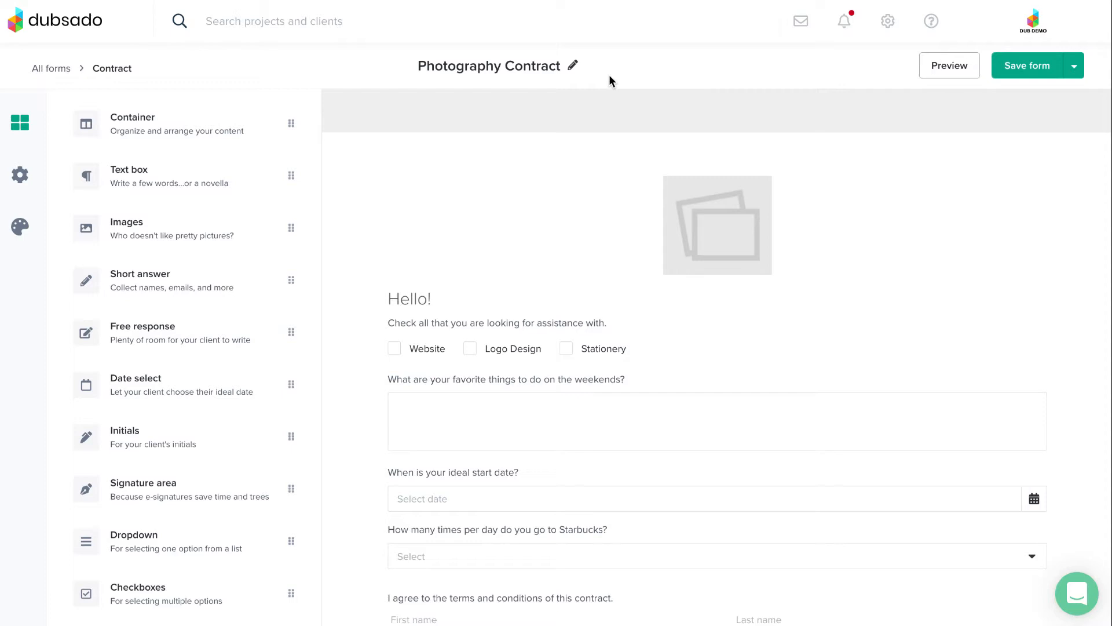
mouse_move(230, 220)
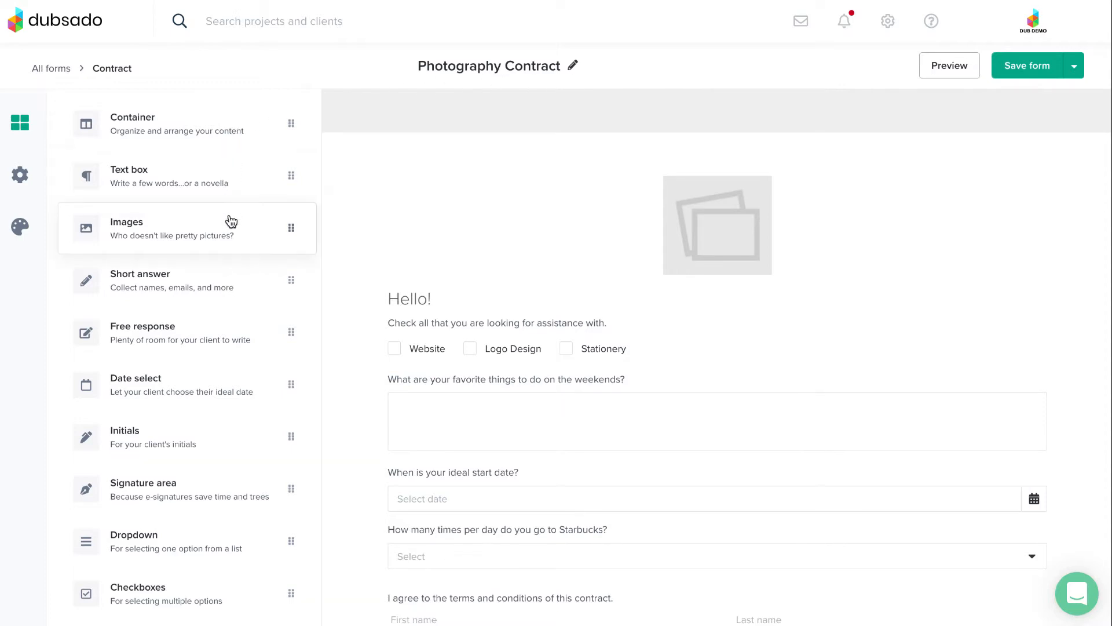
mouse_move(227, 377)
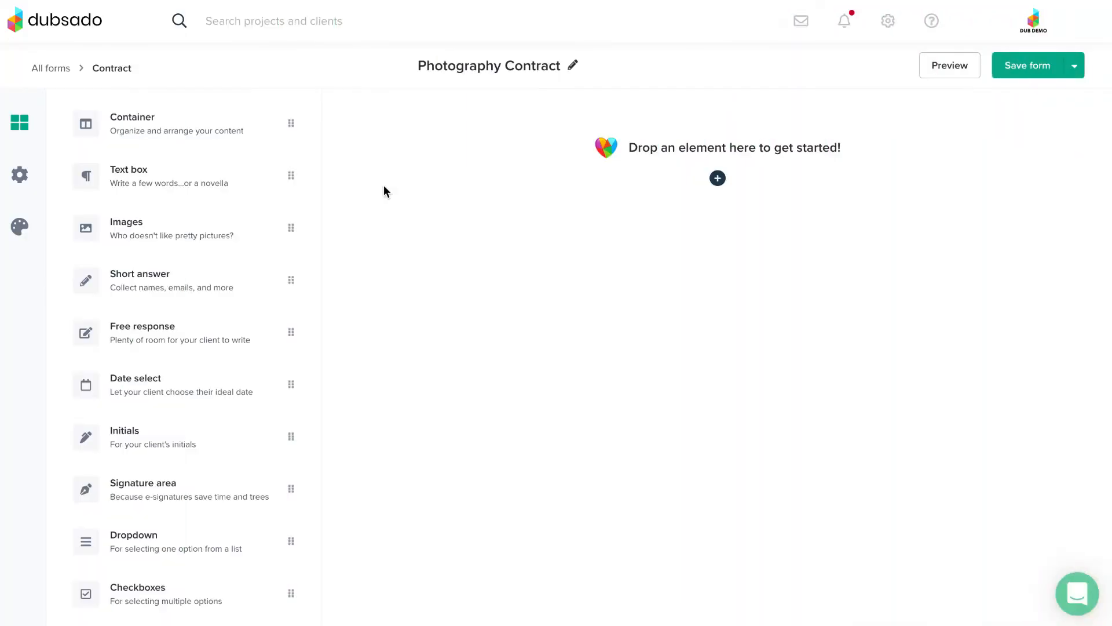
mouse_move(232, 183)
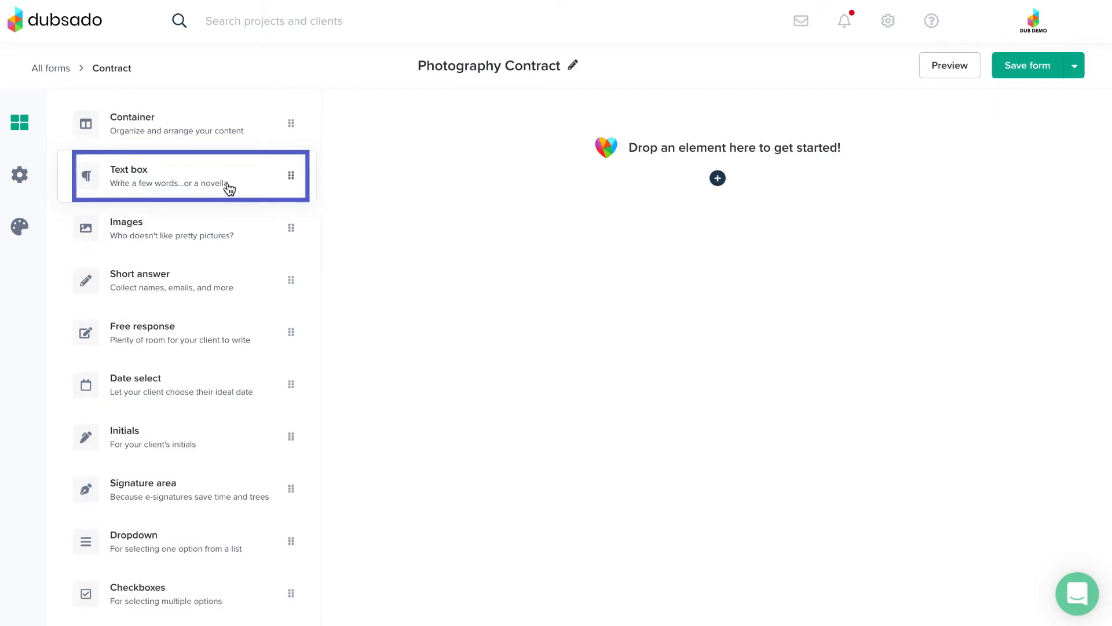
- Place a text block on the empty contract and edit its heading to 'Hello!'
drag(184, 175, 612, 193)
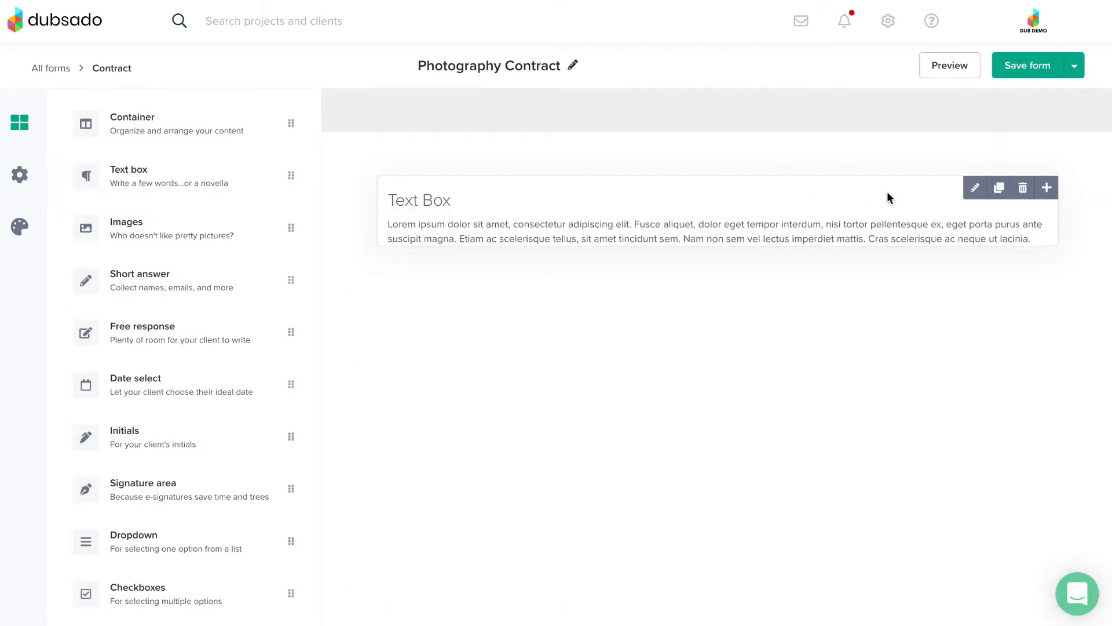
click(975, 188)
text(Hello!)
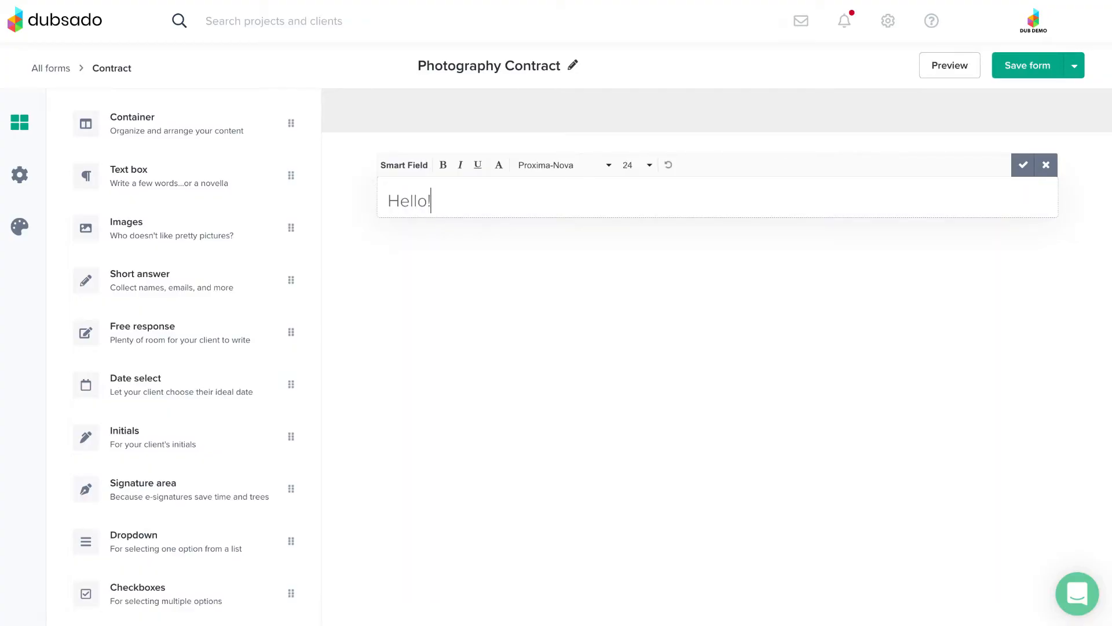
mouse_move(684, 177)
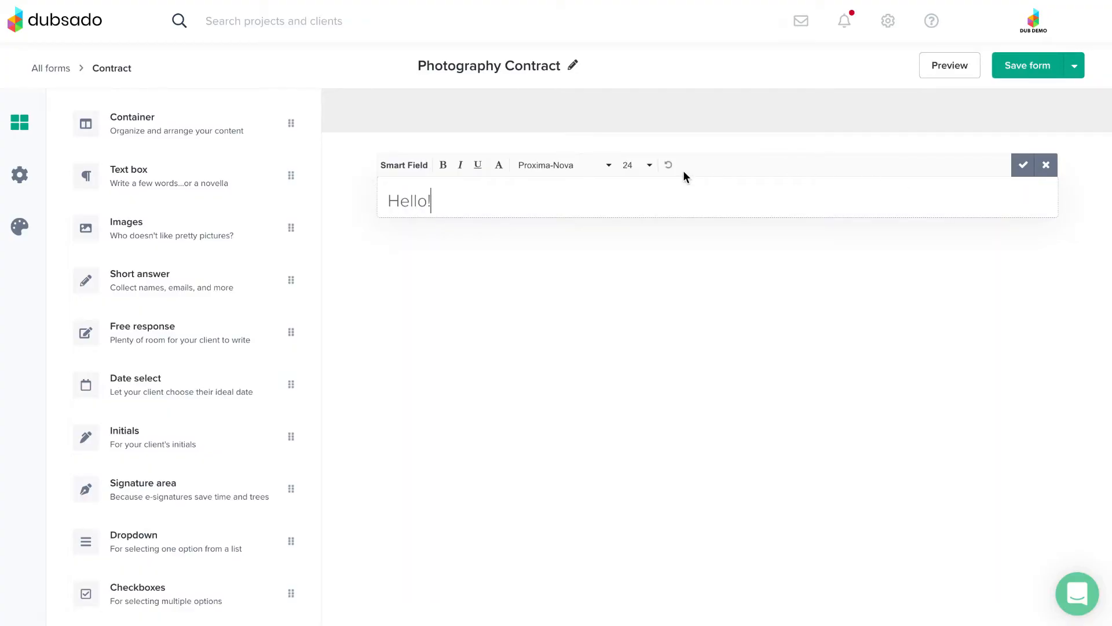
mouse_move(498, 165)
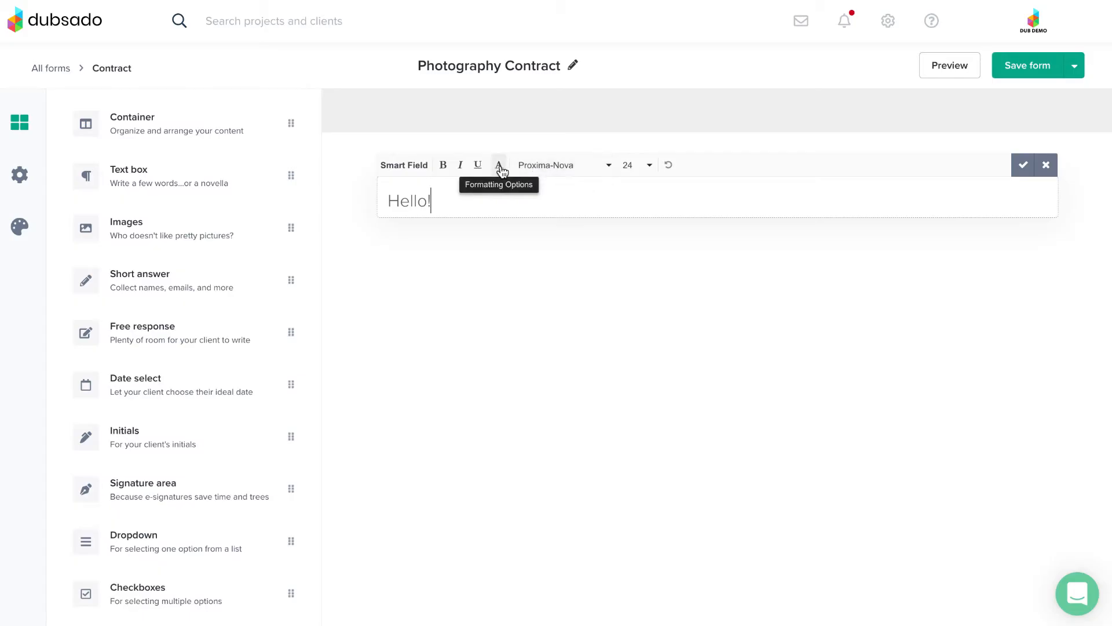
mouse_move(462, 179)
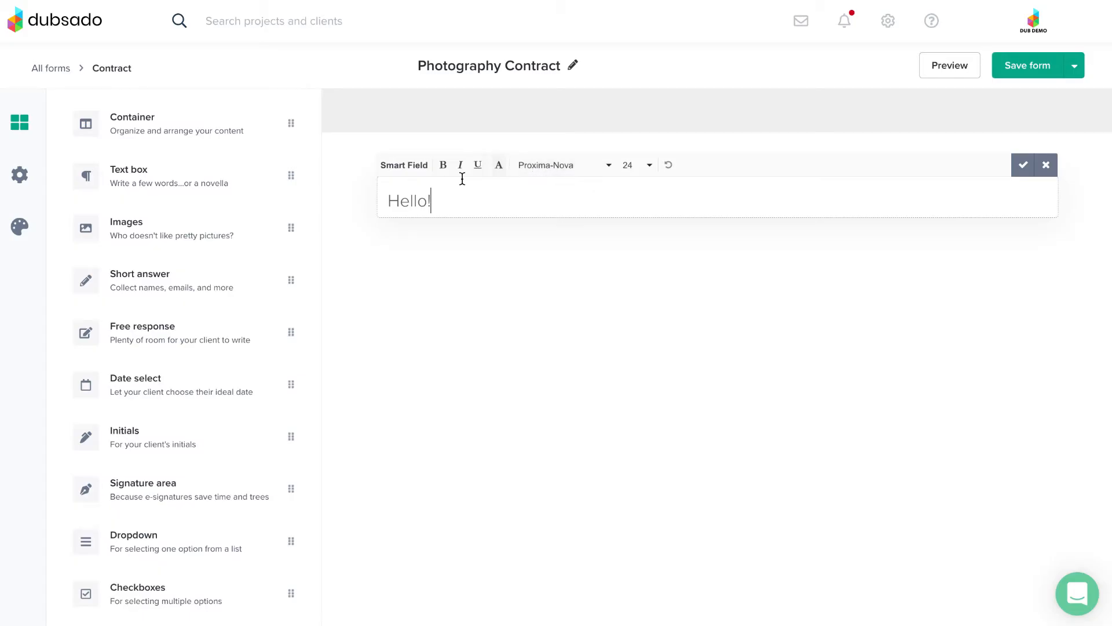
mouse_move(216, 234)
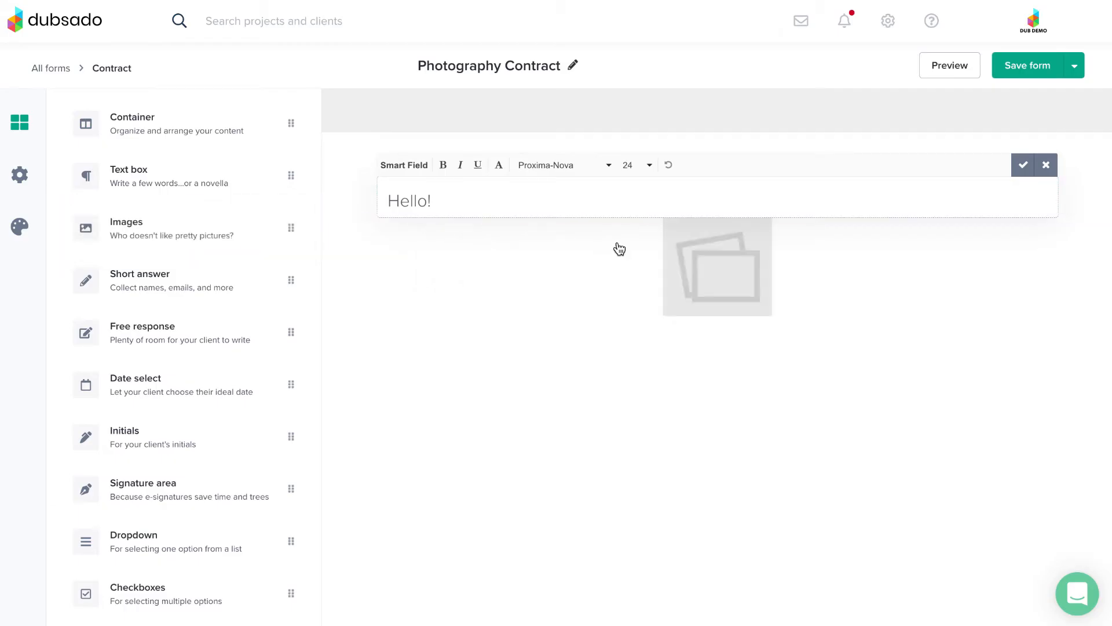
- Set the image placeholder to the palm leaf photo and scale it to 50%
click(702, 276)
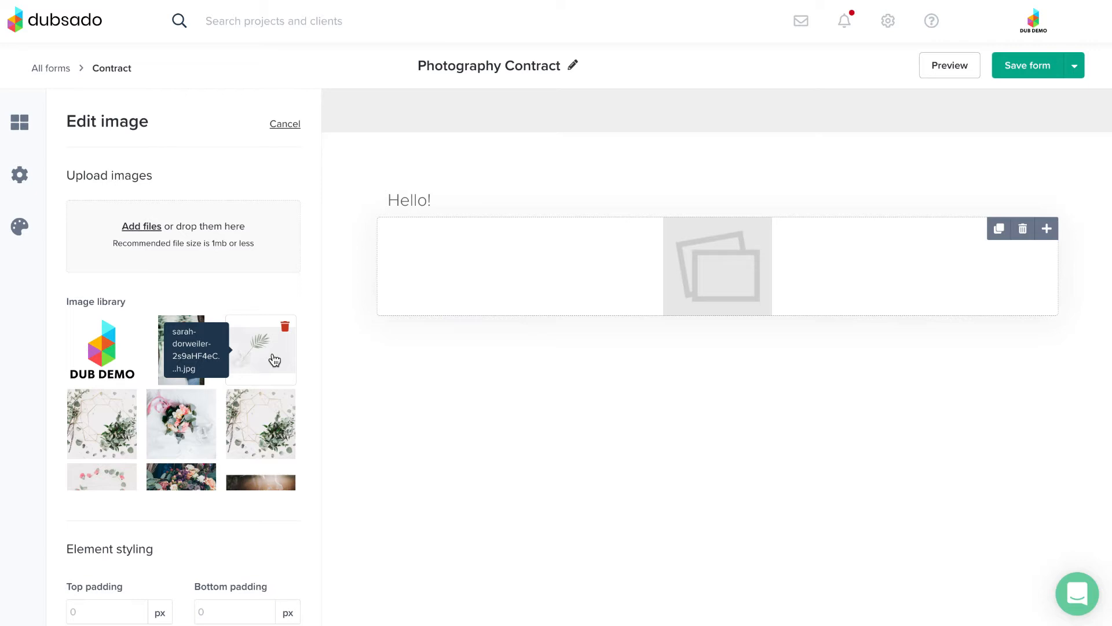
click(267, 354)
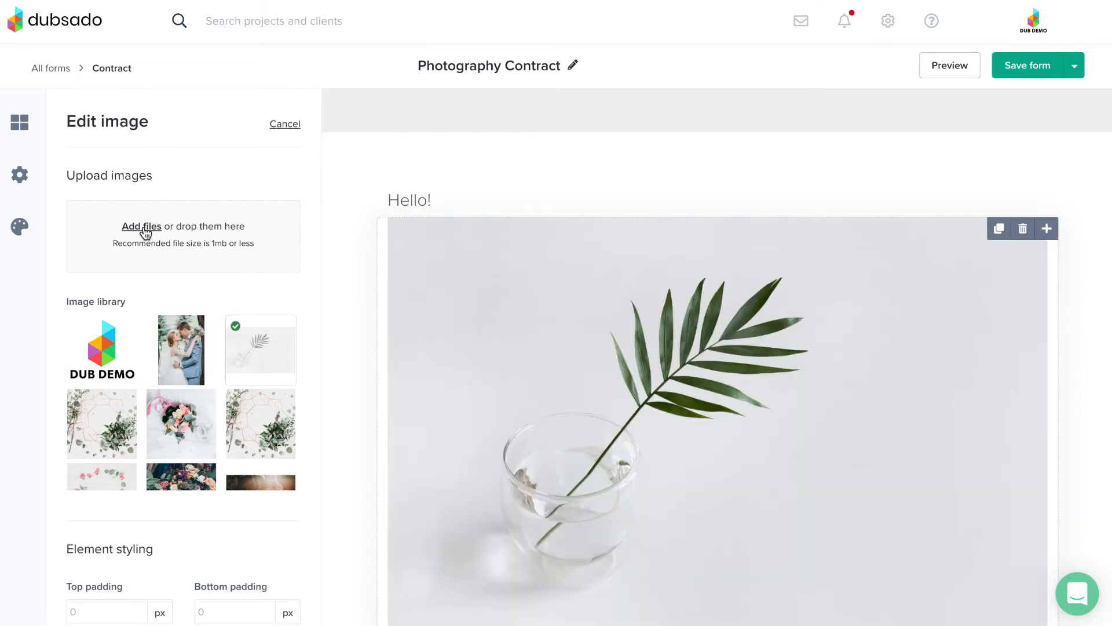
mouse_move(216, 280)
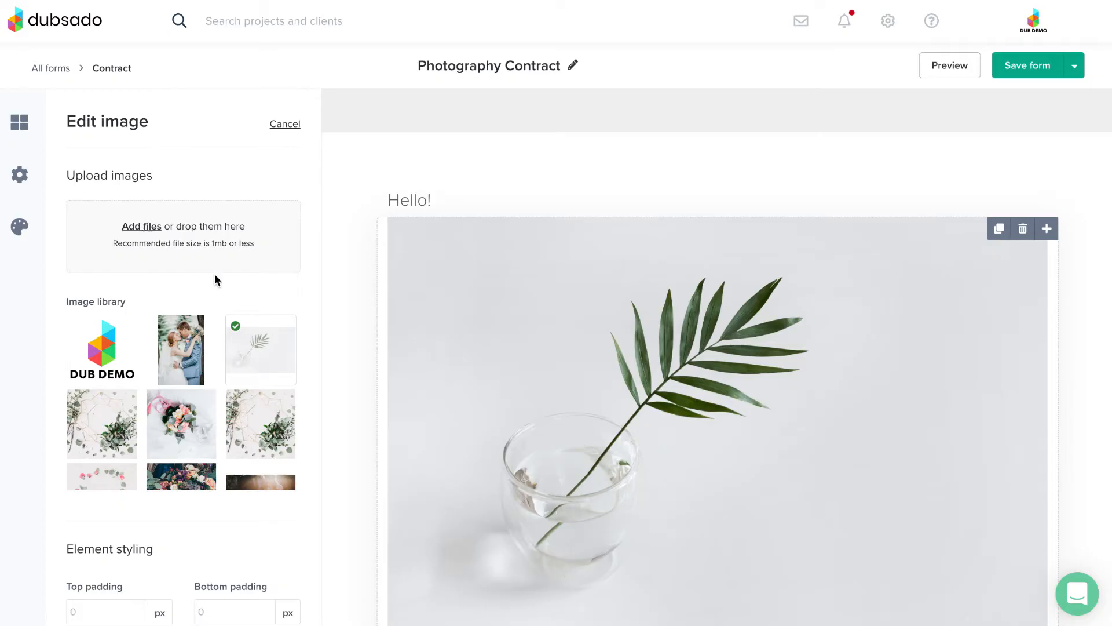
scroll(down, 3)
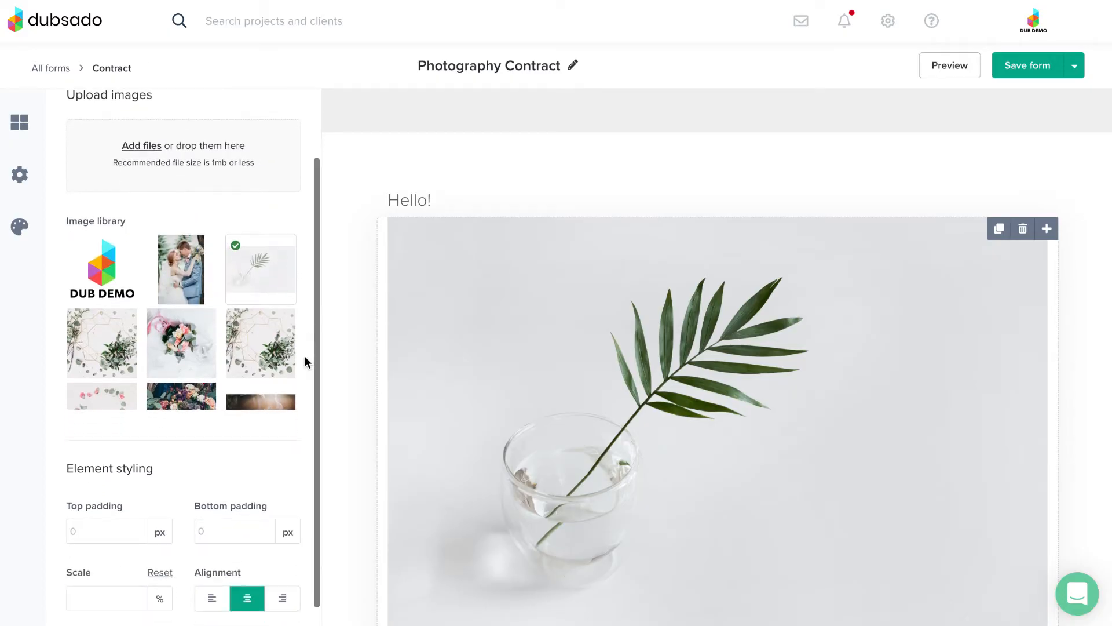
scroll(down, 3)
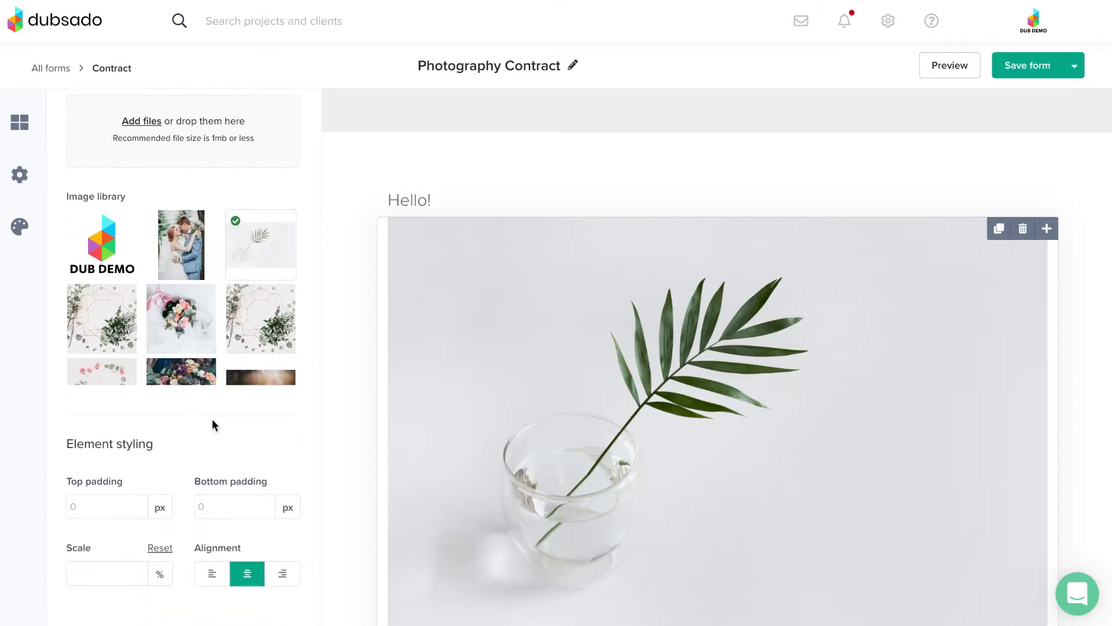
click(104, 574)
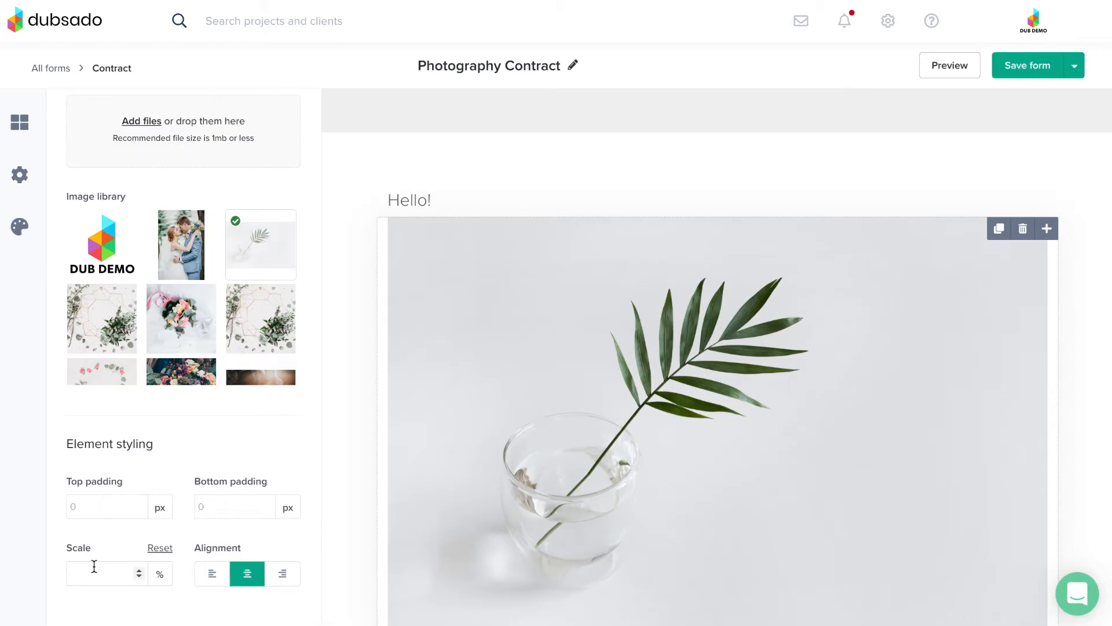
text(50)
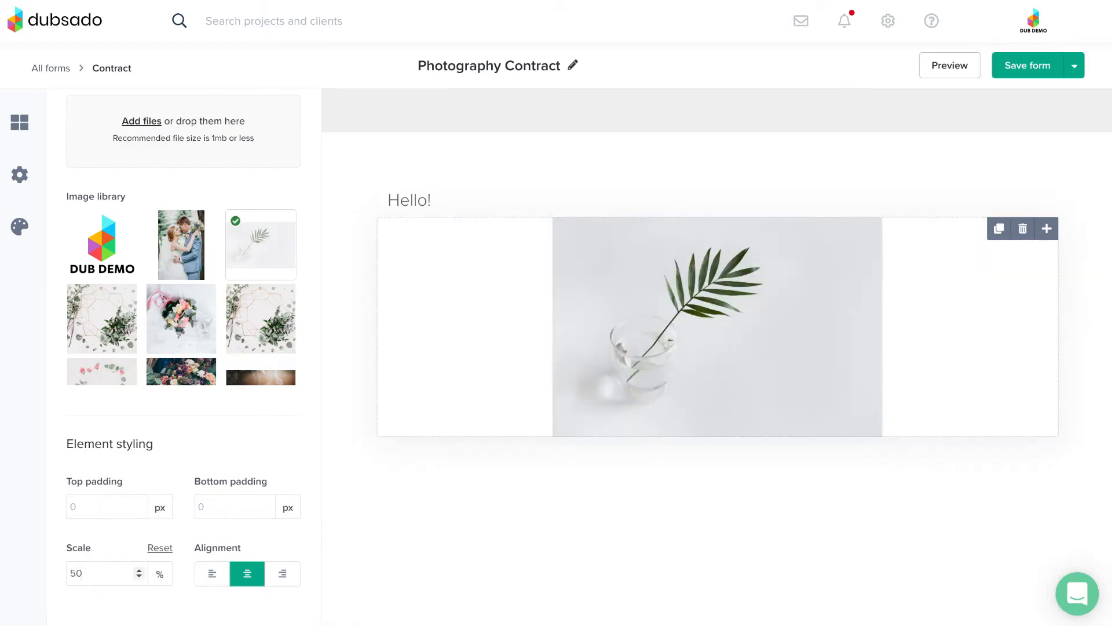
click(213, 574)
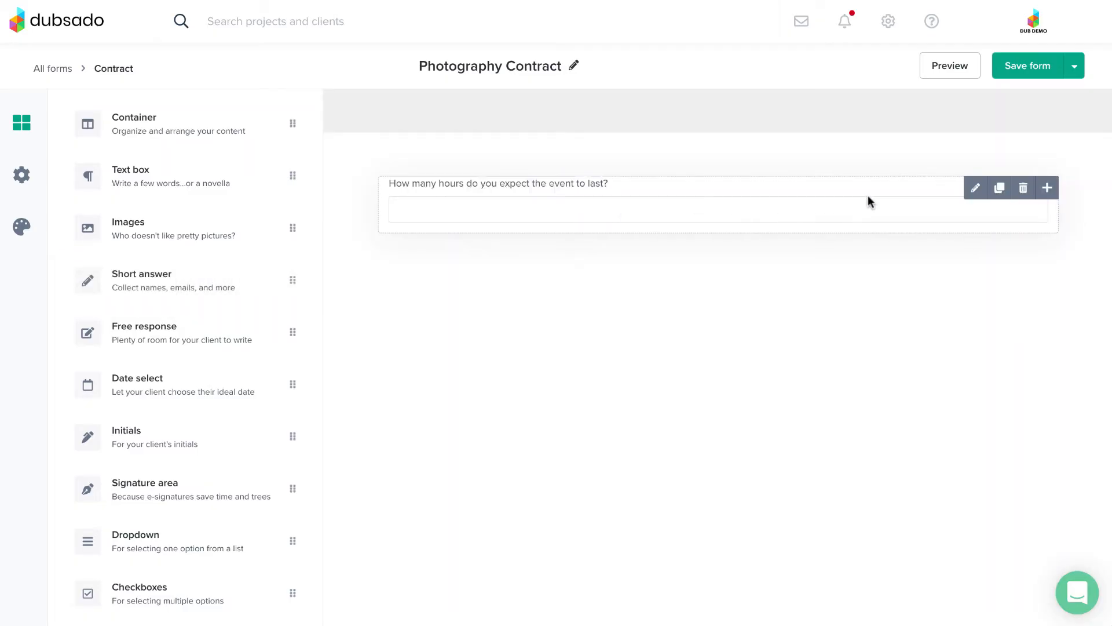
- Rewrite the short answer question as 'First Name:' and save the change
click(976, 187)
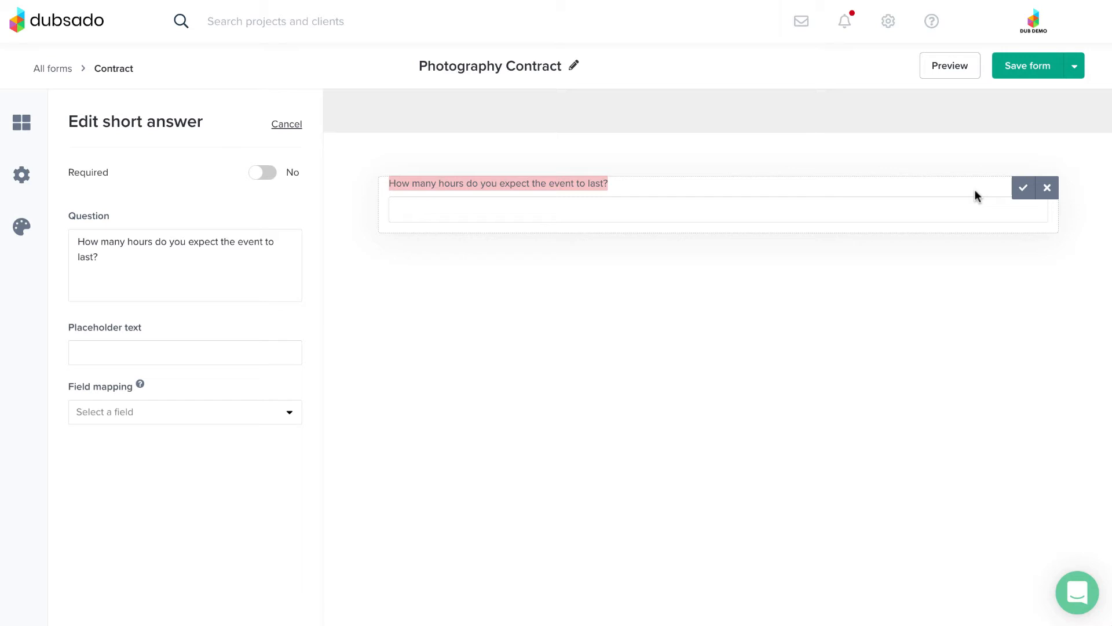
text(First)
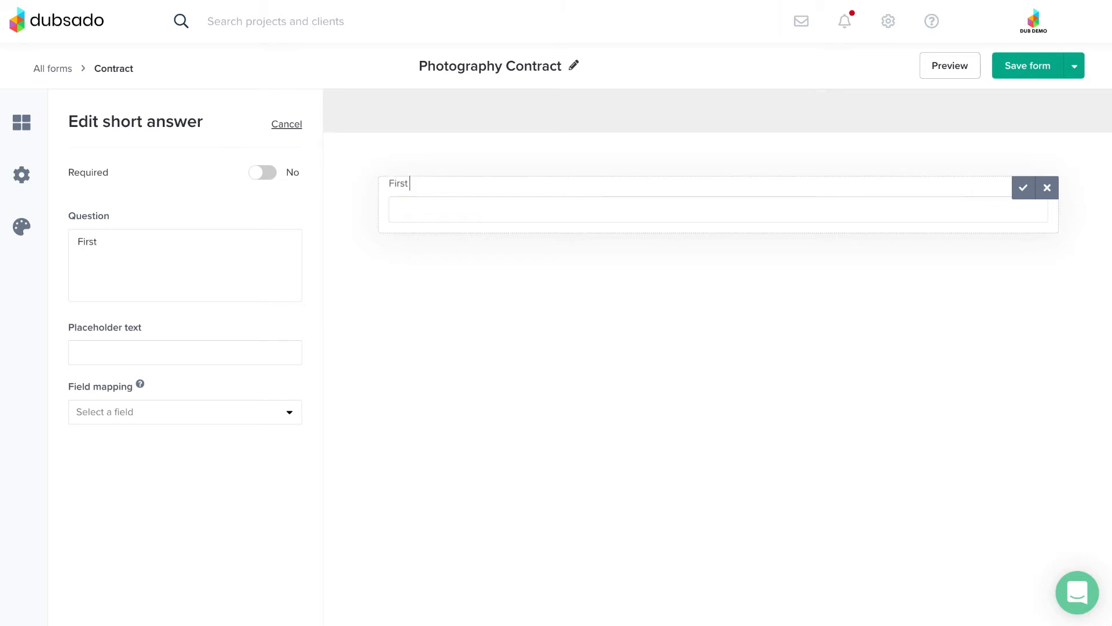
text(Name:)
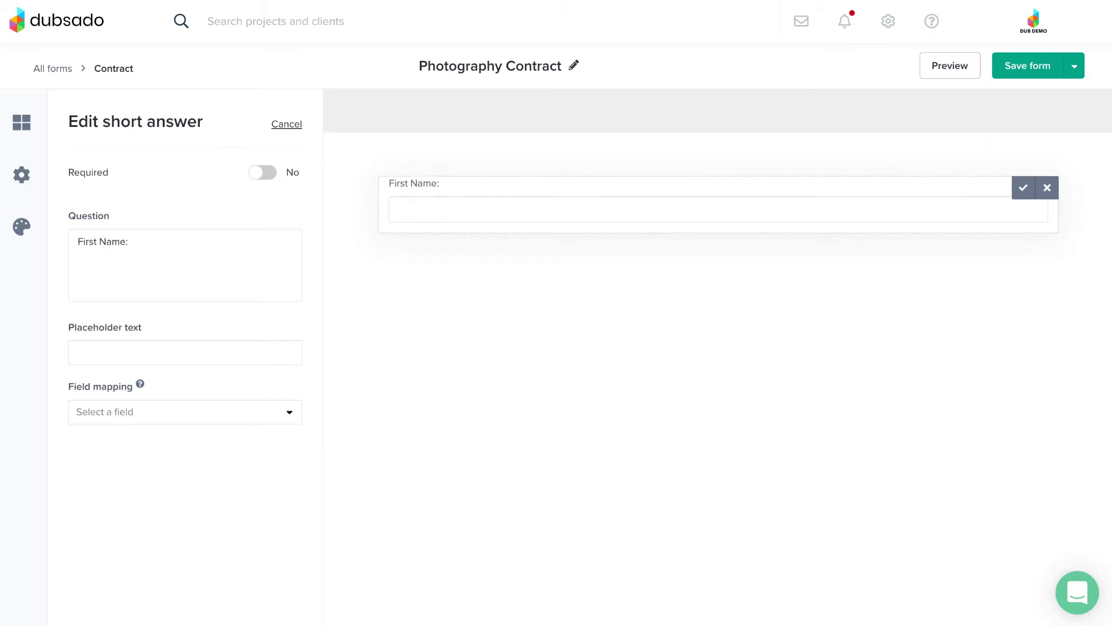
mouse_move(1023, 187)
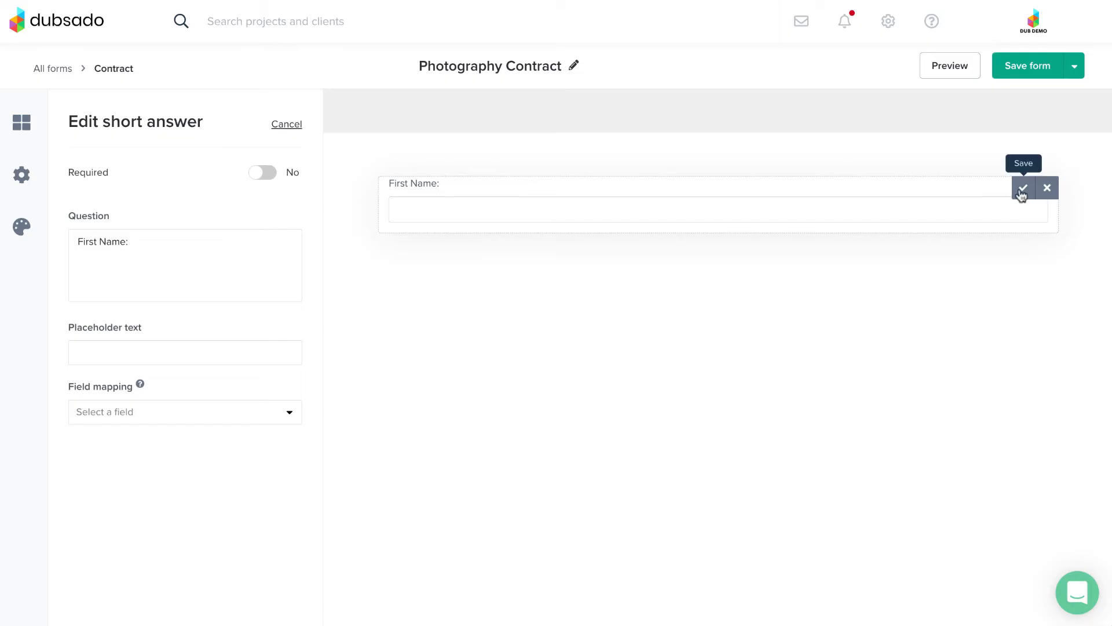
click(1022, 188)
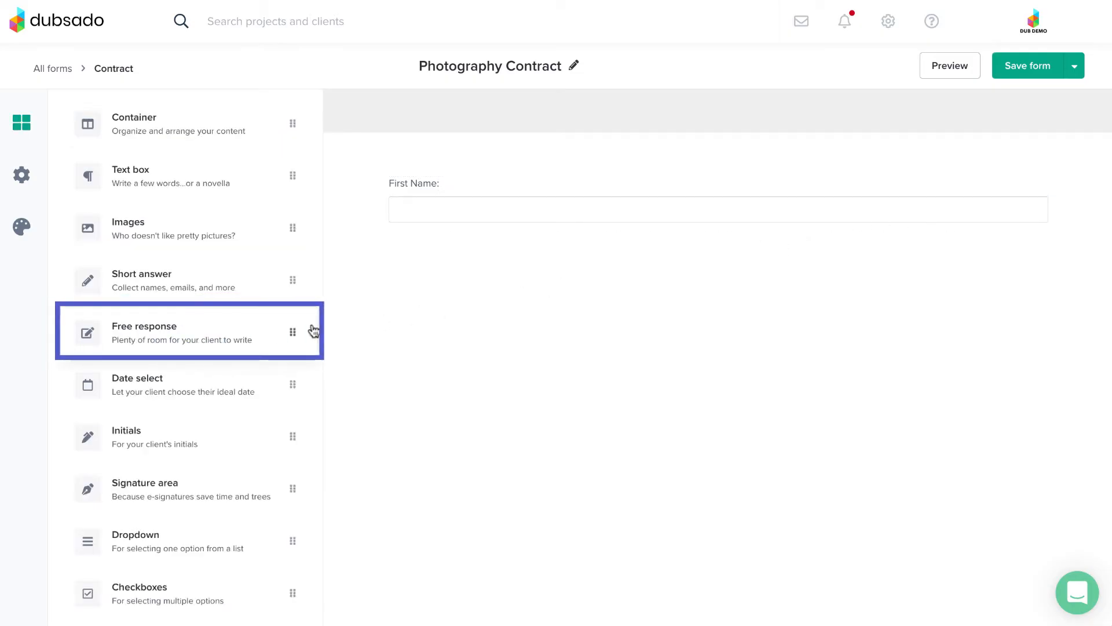
- Drop a Free response question about favorite weekend activities below 'First Name:'
drag(188, 331, 553, 278)
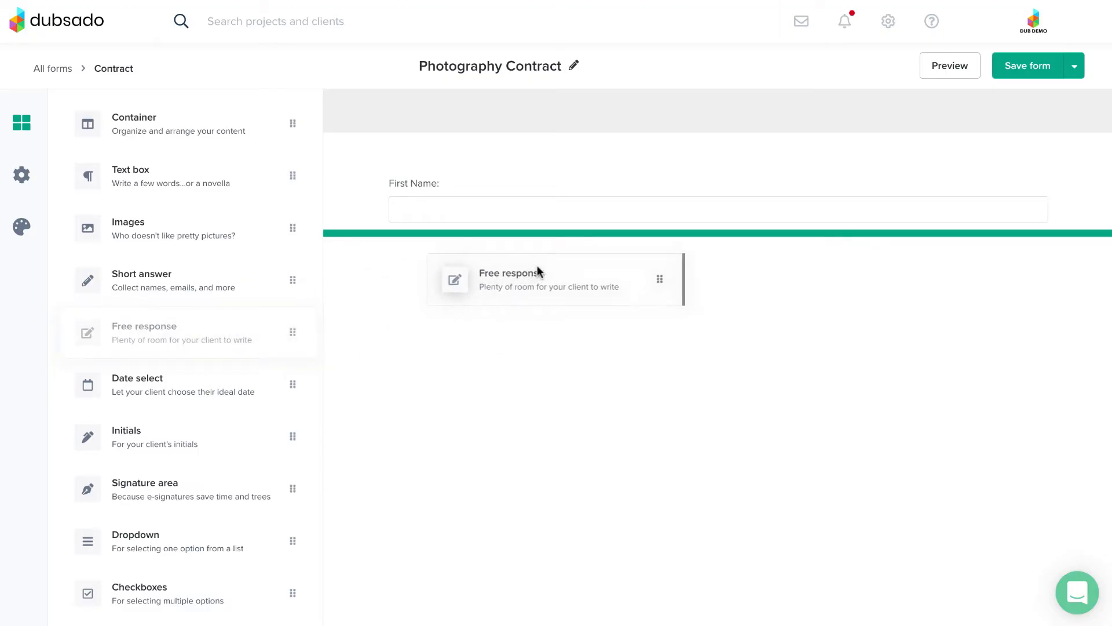
drag(143, 331, 554, 279)
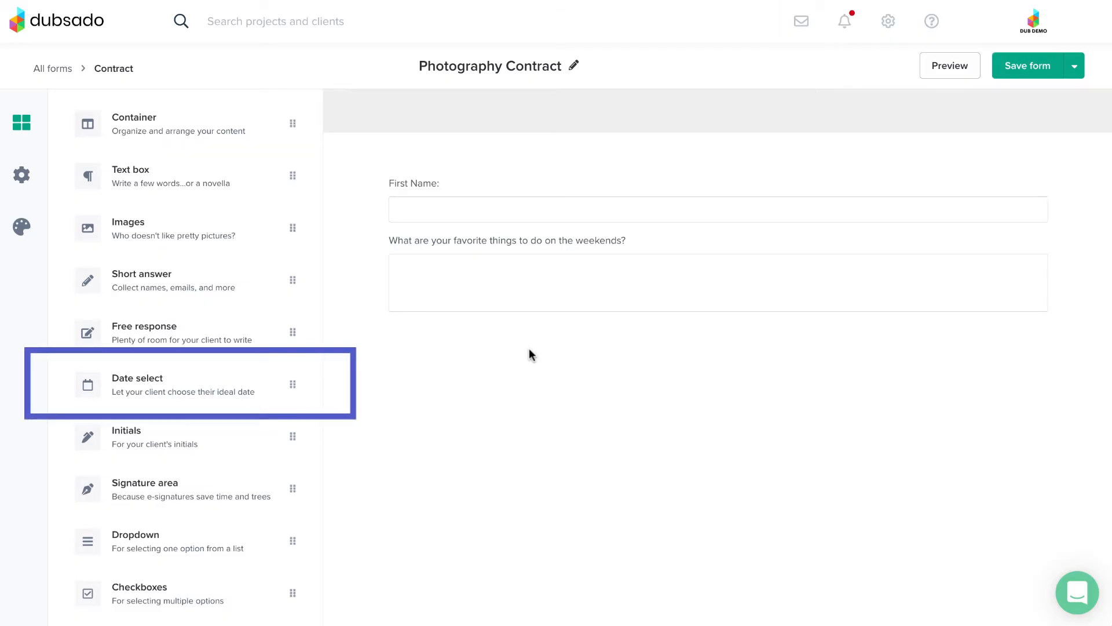
mouse_move(256, 385)
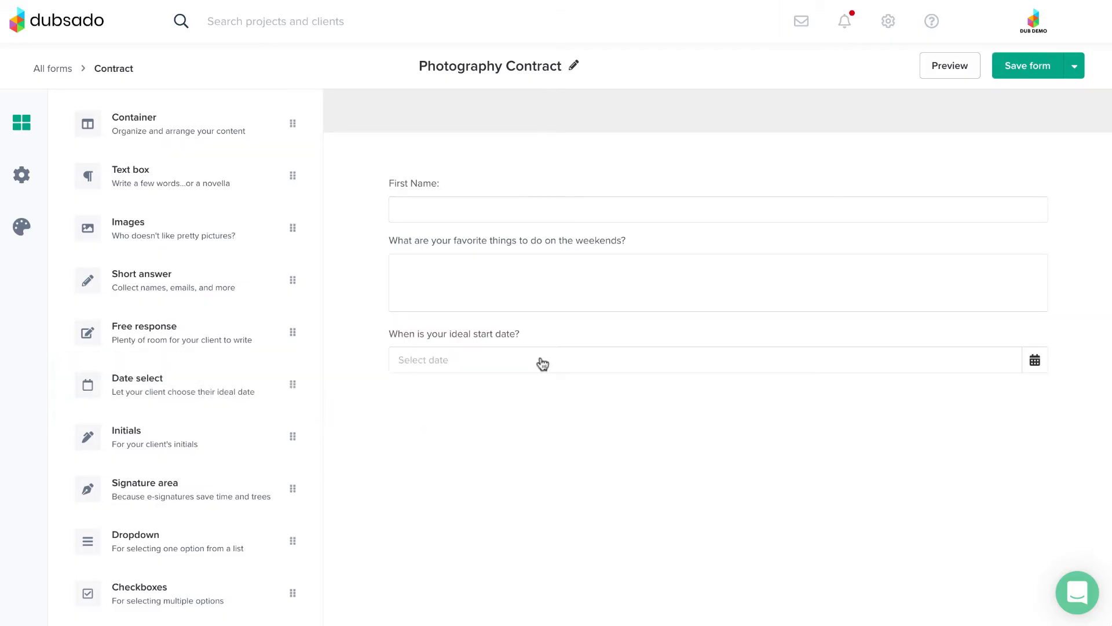
- Edit the 'When is your ideal start date?' question and pick its field mapping
click(540, 362)
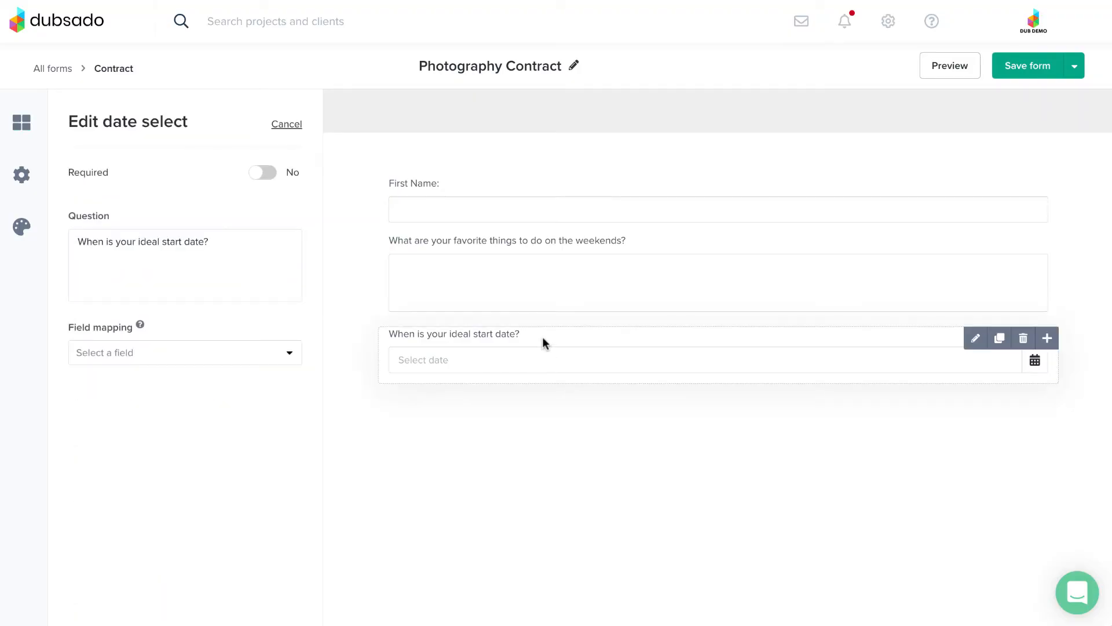
click(184, 352)
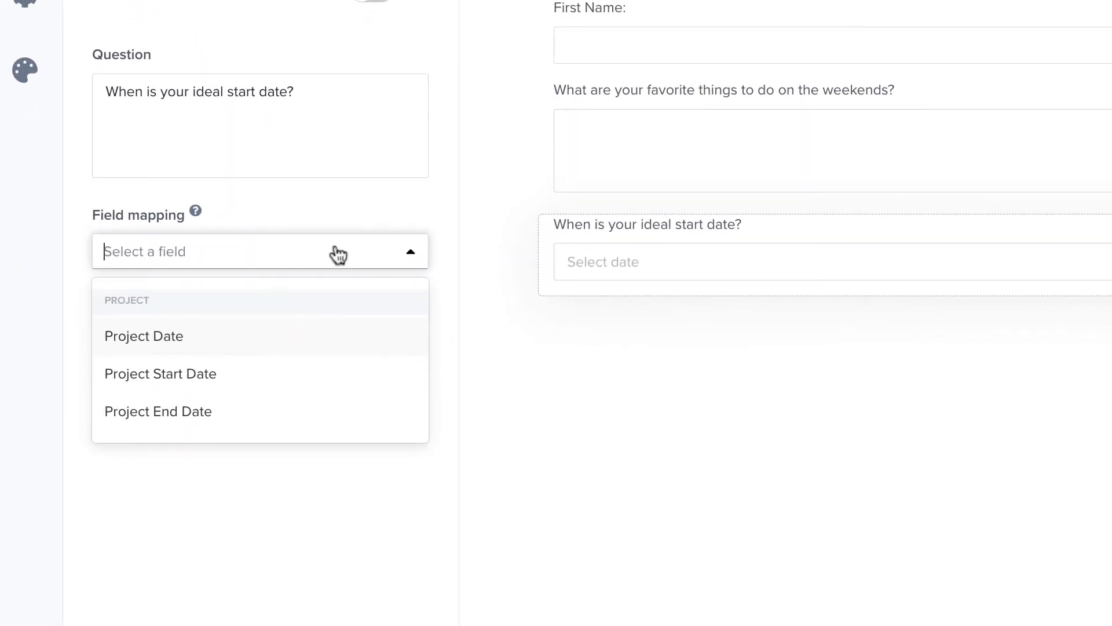
click(143, 336)
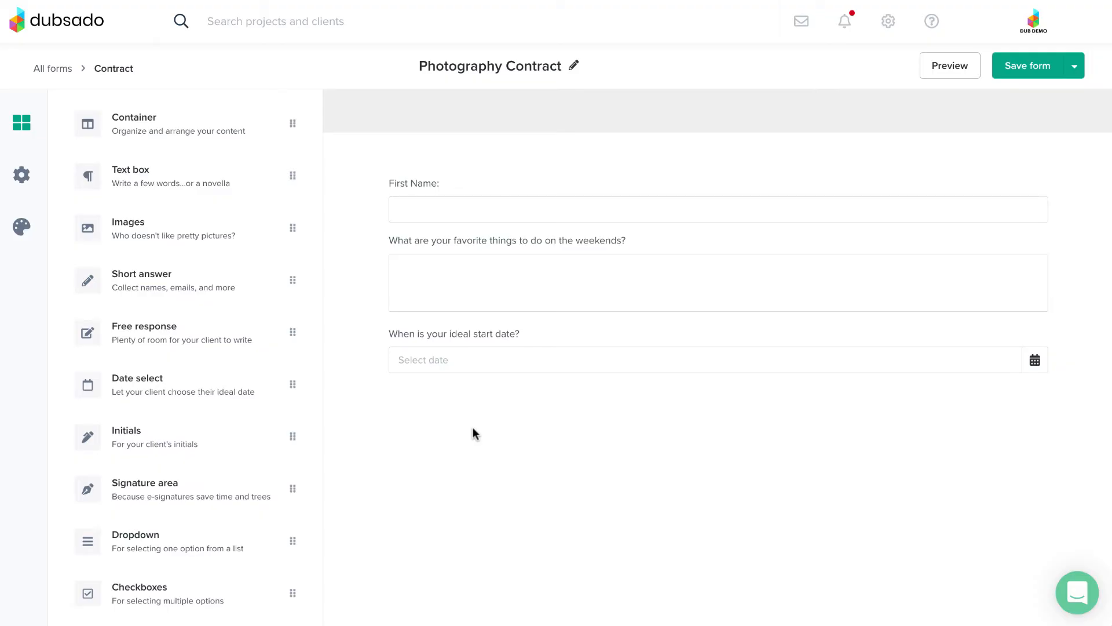
mouse_move(257, 544)
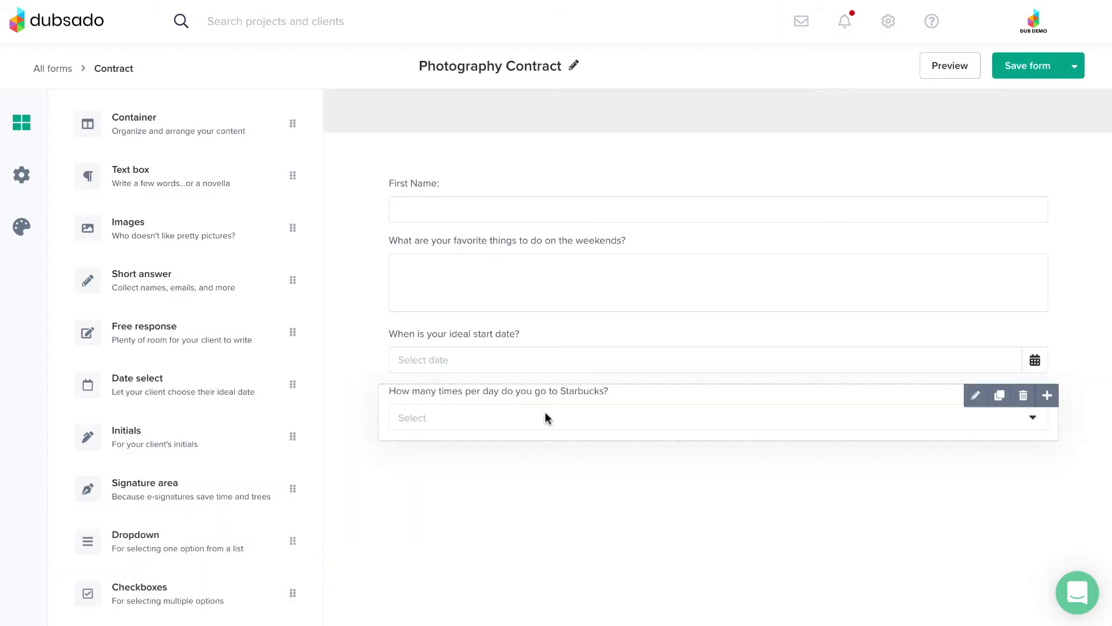
- Open the Starbucks dropdown question to review its options: 1 time, 5 times, 10 times, Never
click(975, 396)
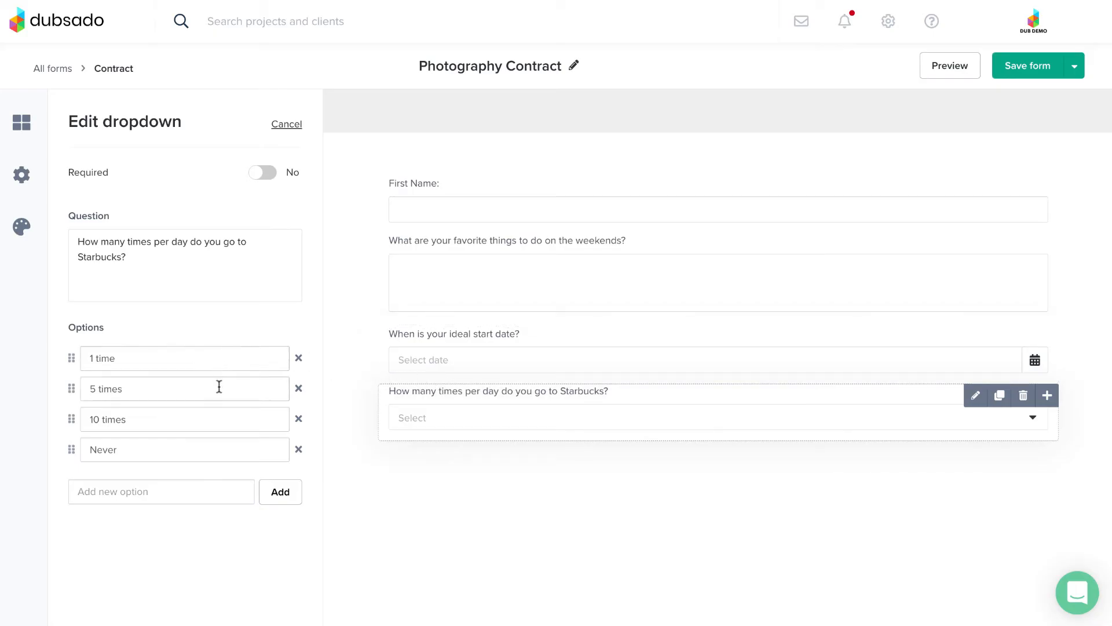
mouse_move(219, 459)
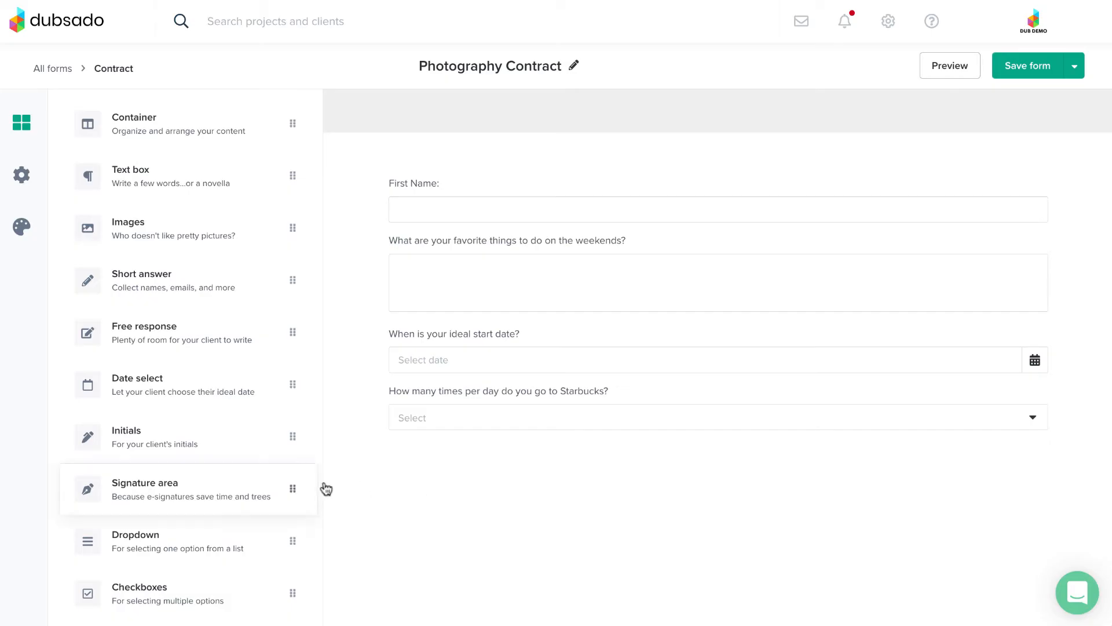
scroll(down, 3)
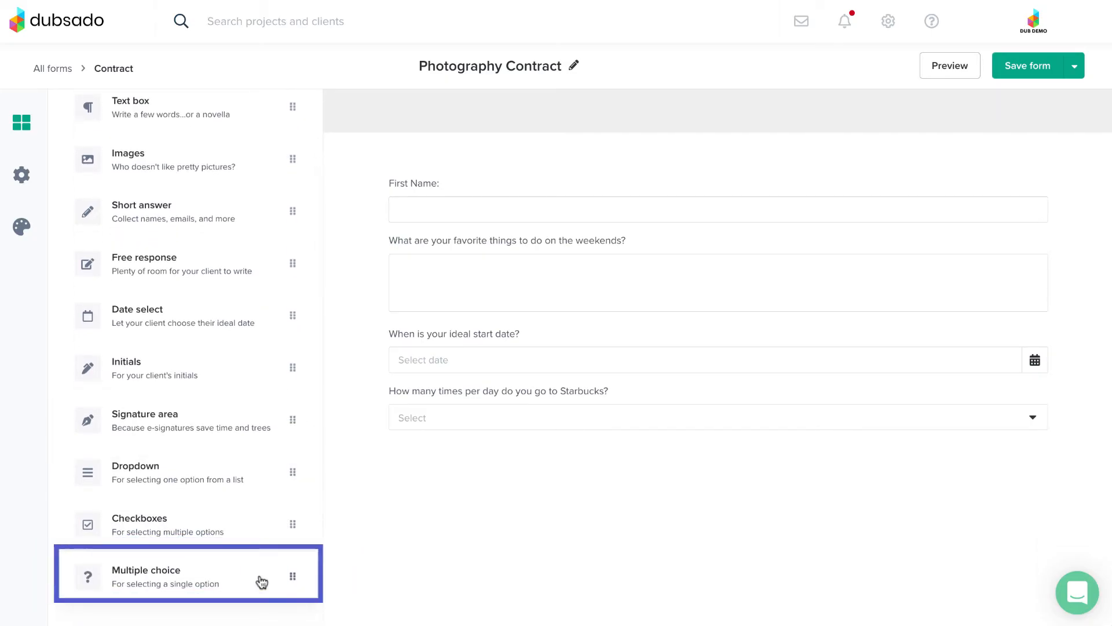
- Drop a multiple-choice question below the Starbucks dropdown and add a 'Maybe' answer option
drag(187, 573, 497, 487)
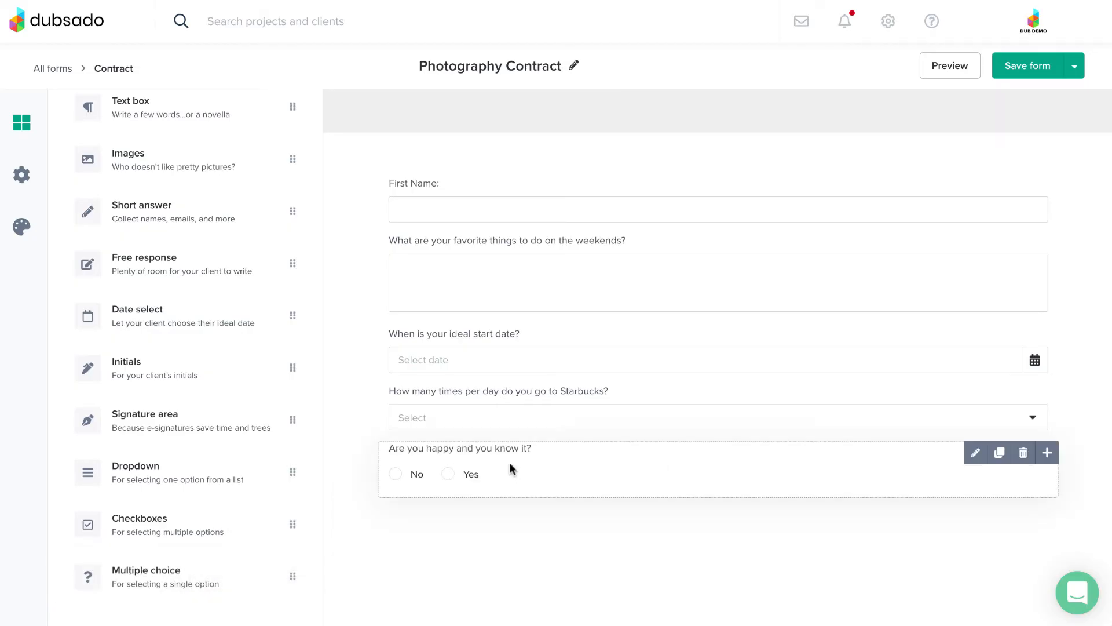
click(975, 452)
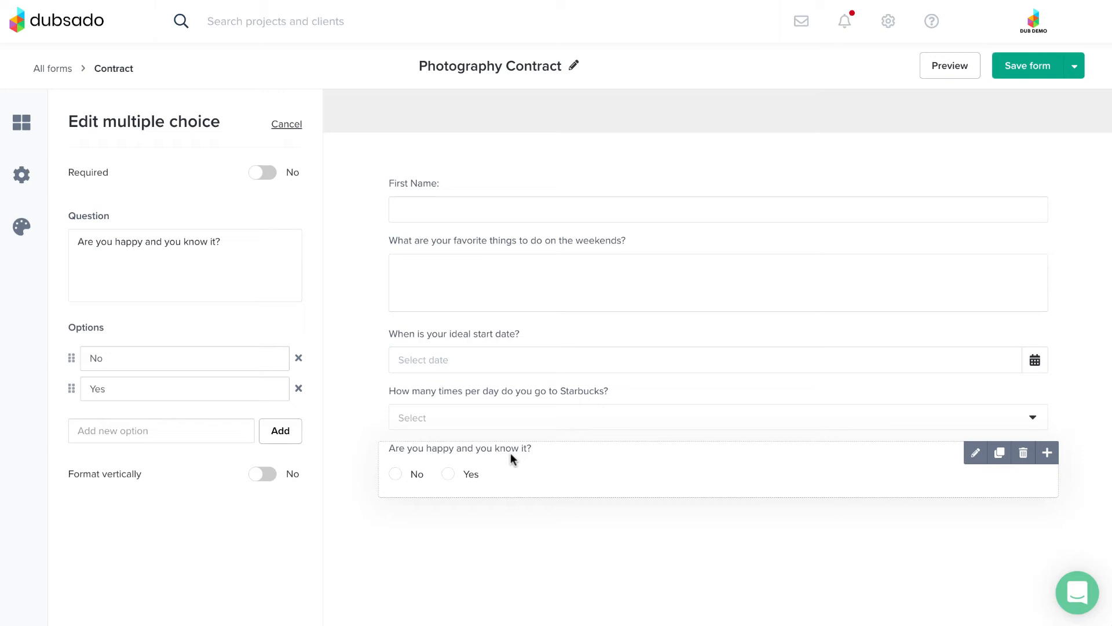
click(161, 430)
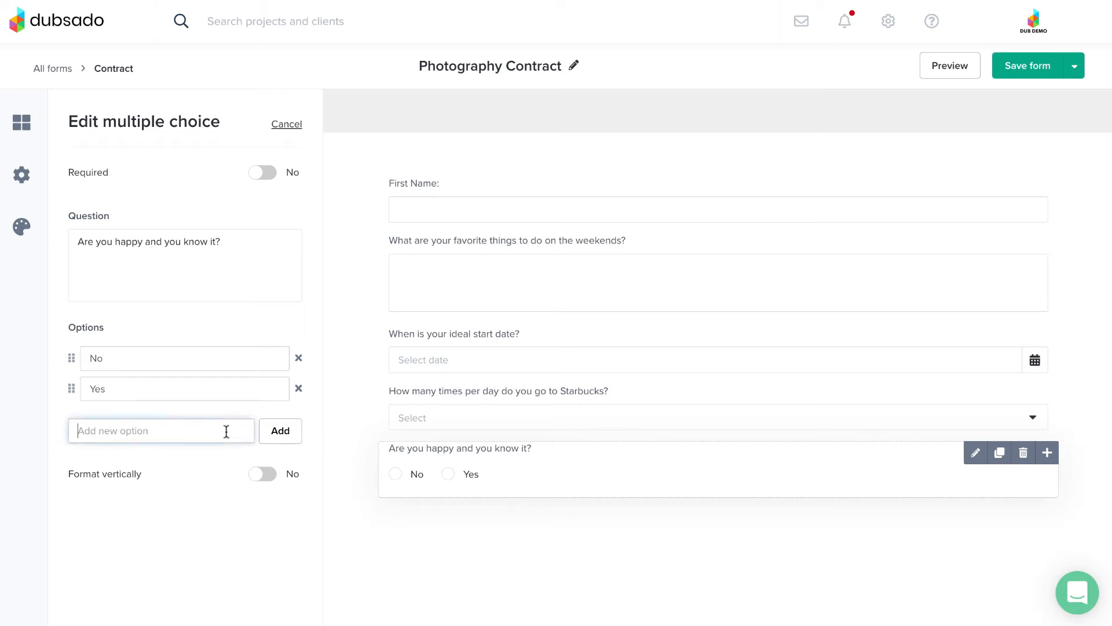
text(Maybe)
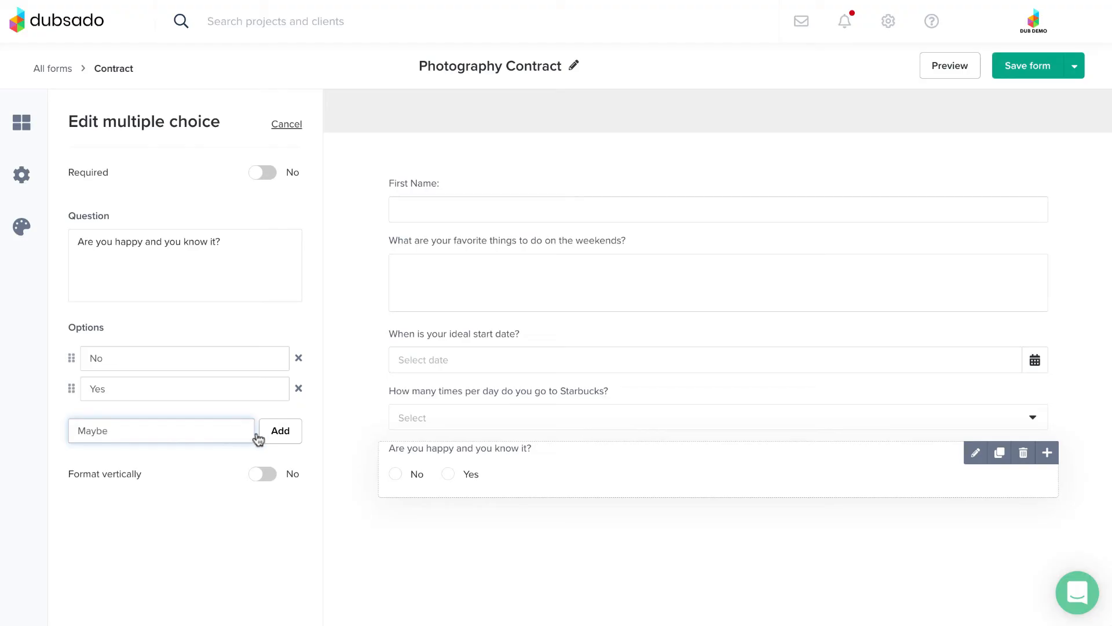
click(279, 431)
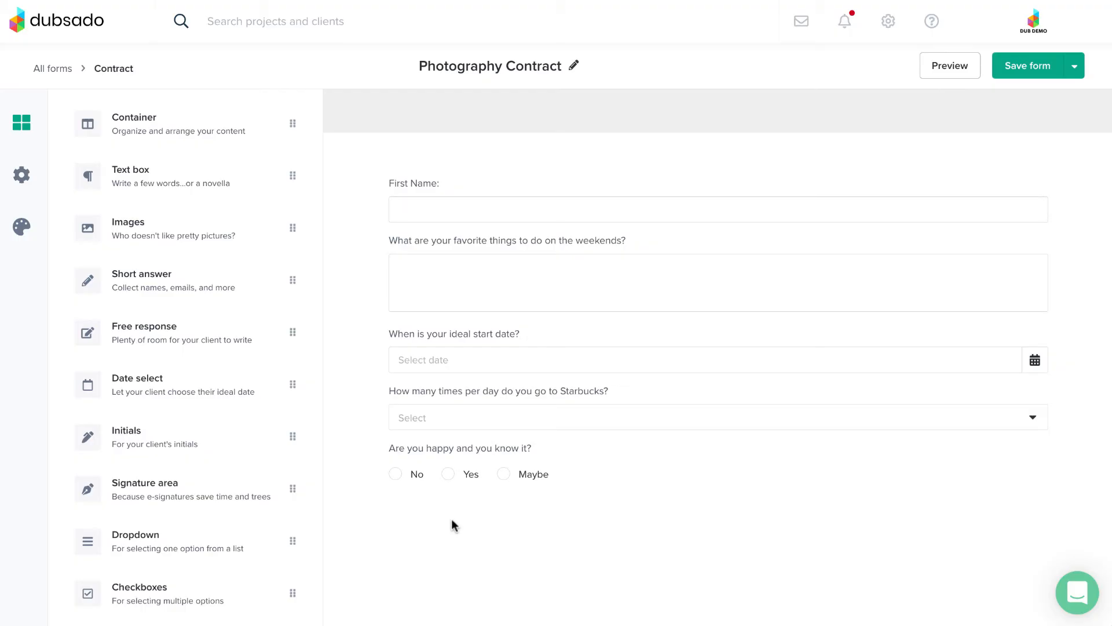
- Place a Checkboxes question below the 'Are you happy and you know it?' question
scroll(down, 3)
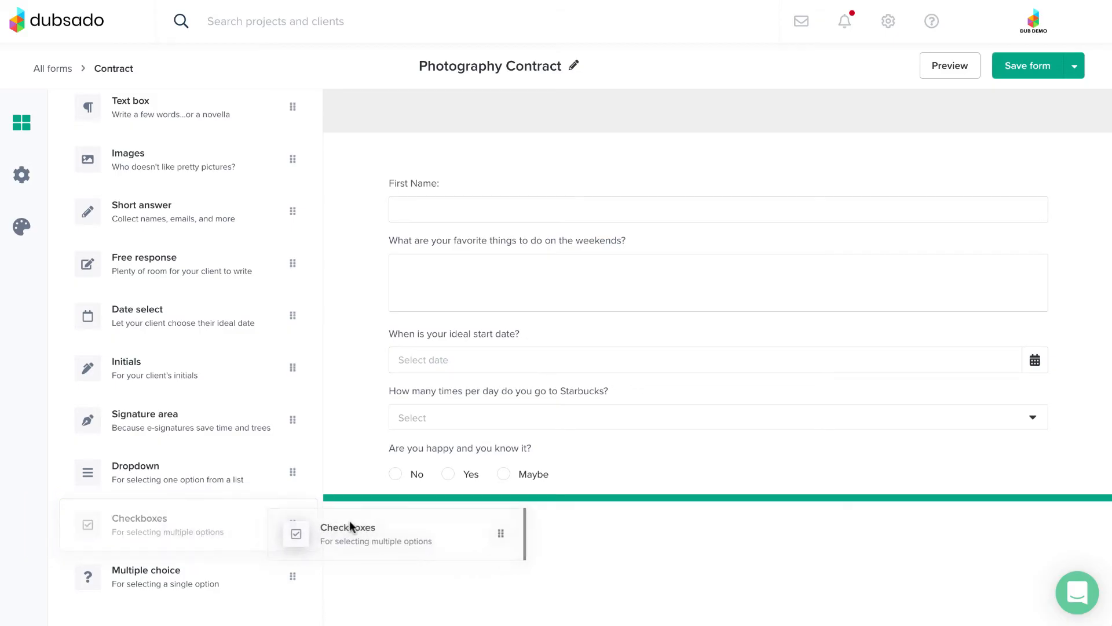
drag(347, 527, 496, 504)
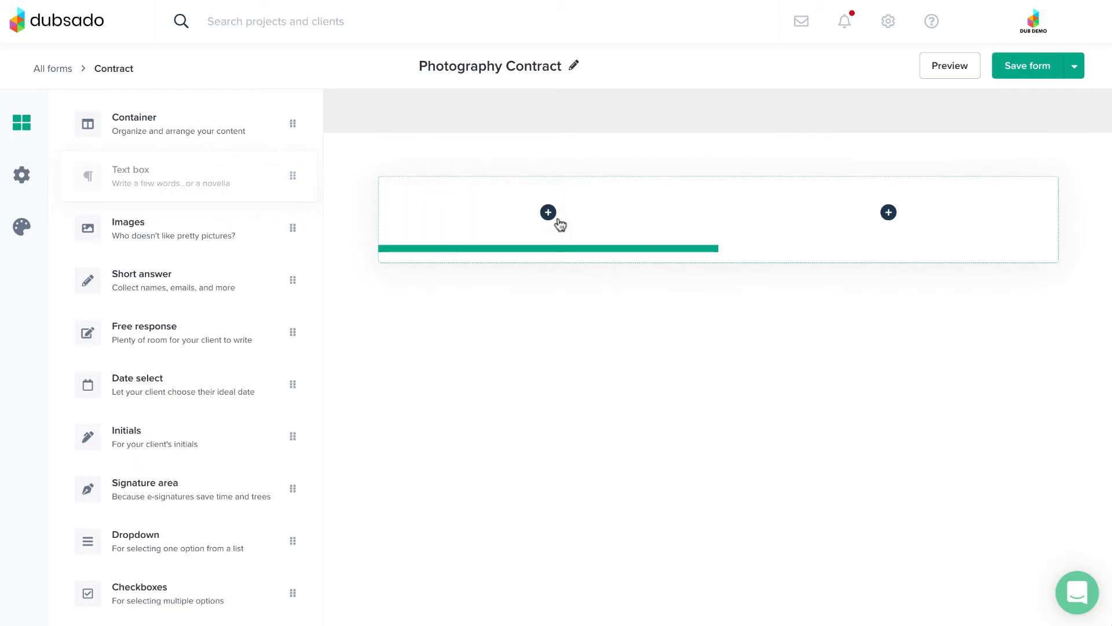
- Put a text box in the container's left column and an image in the right column
click(548, 212)
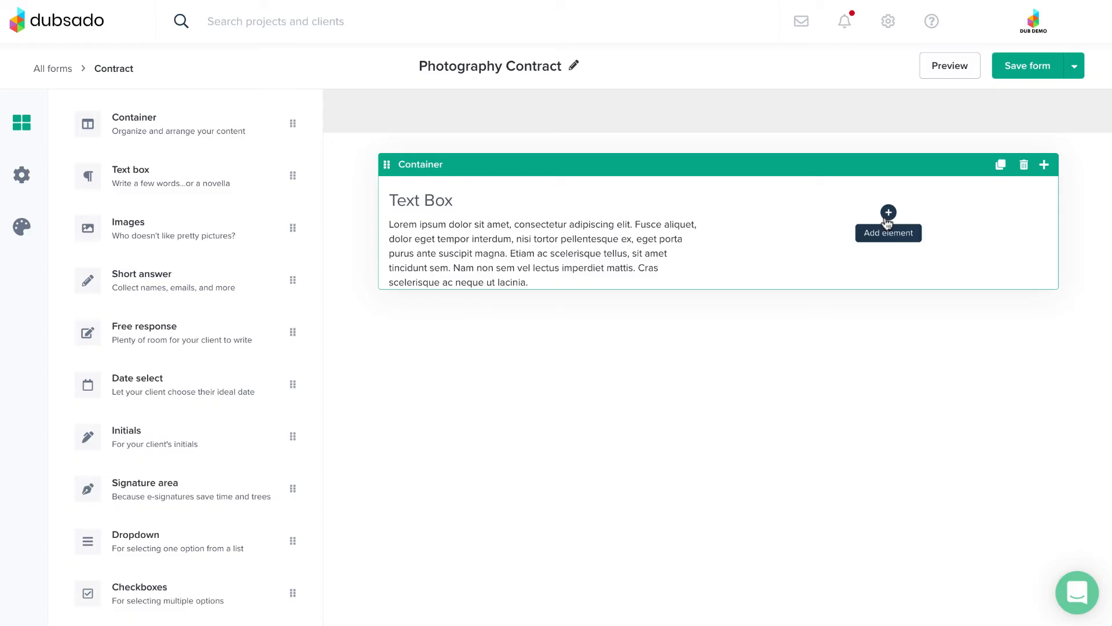
click(888, 212)
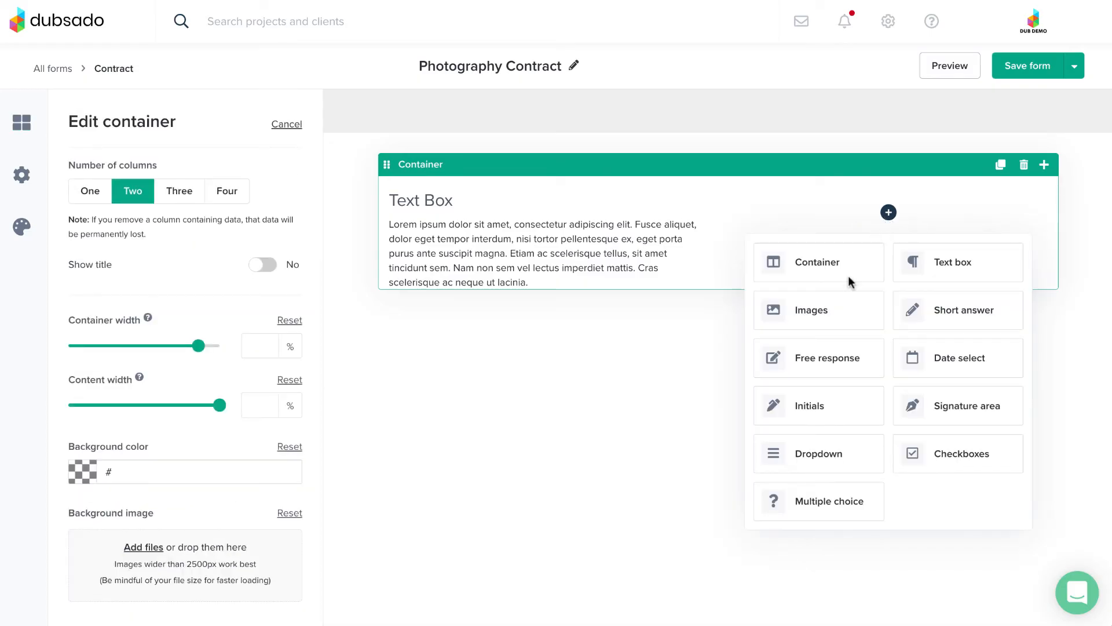
click(812, 309)
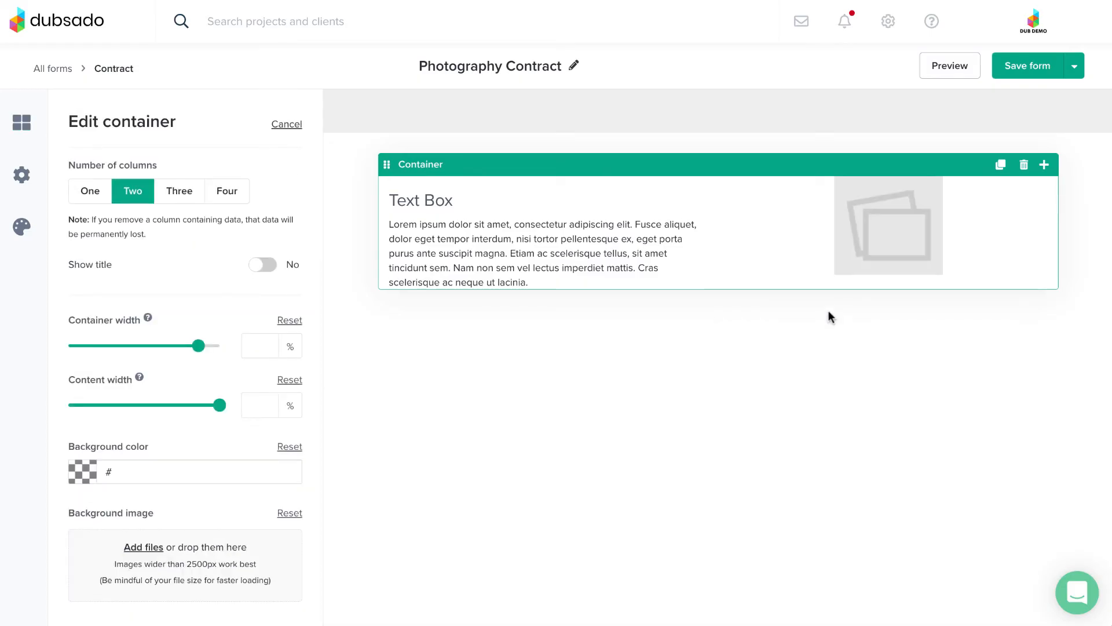
mouse_move(569, 168)
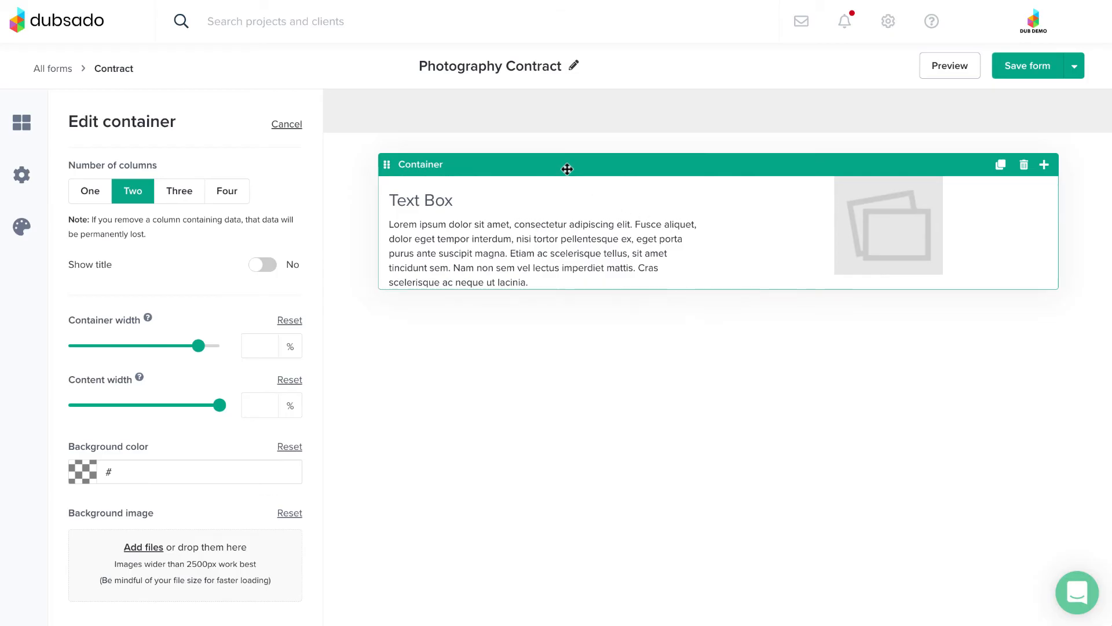
mouse_move(304, 185)
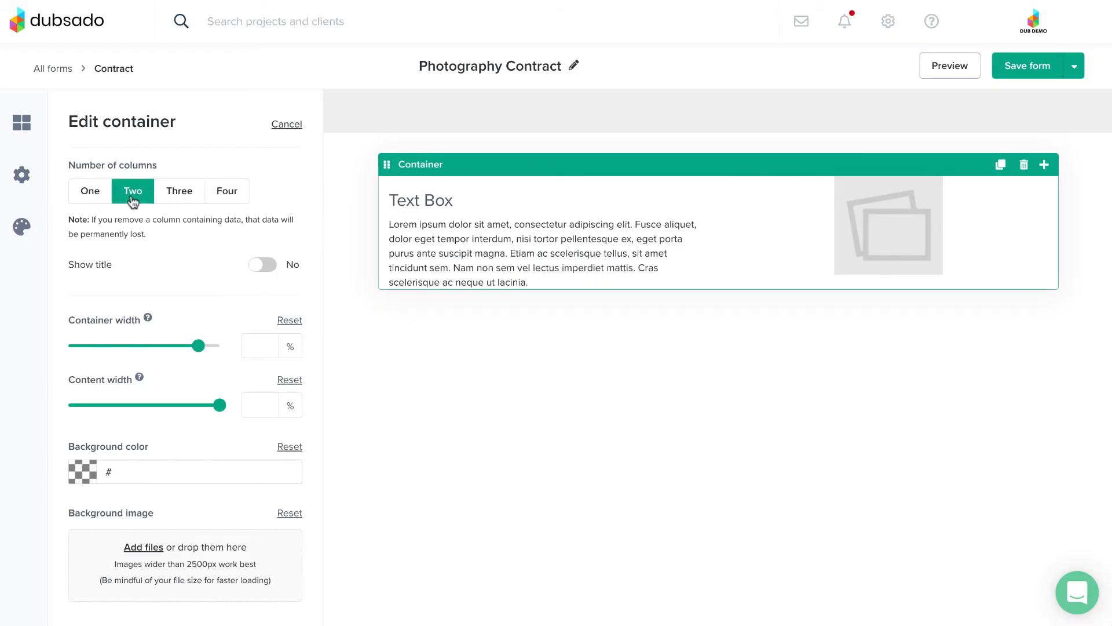
mouse_move(228, 203)
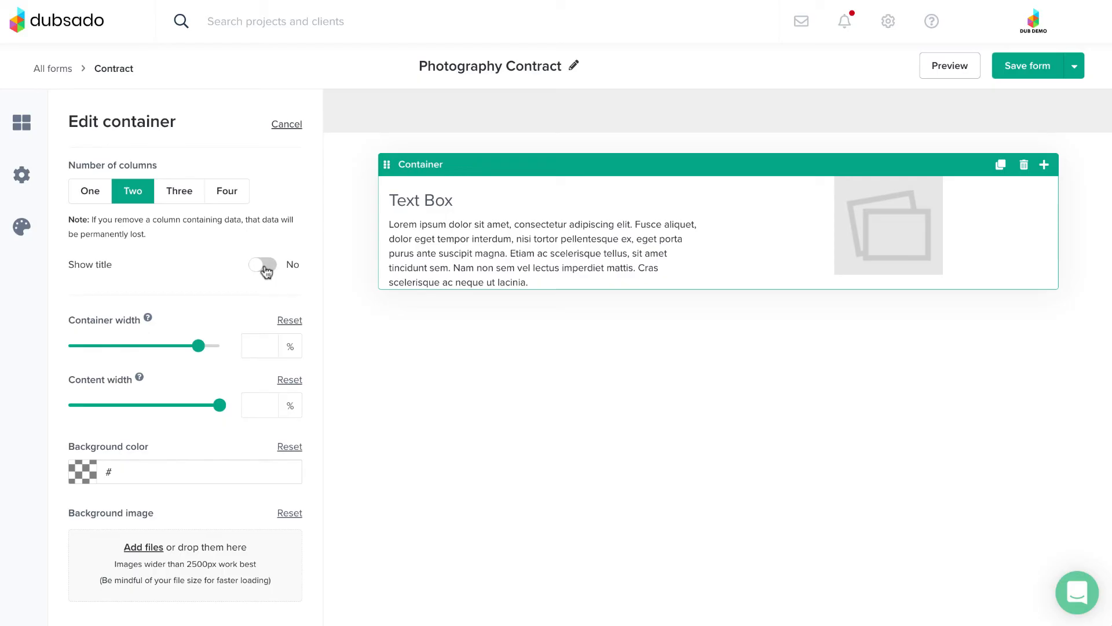
- Set the container width to 100% and its content width to 82%
drag(196, 345, 197, 345)
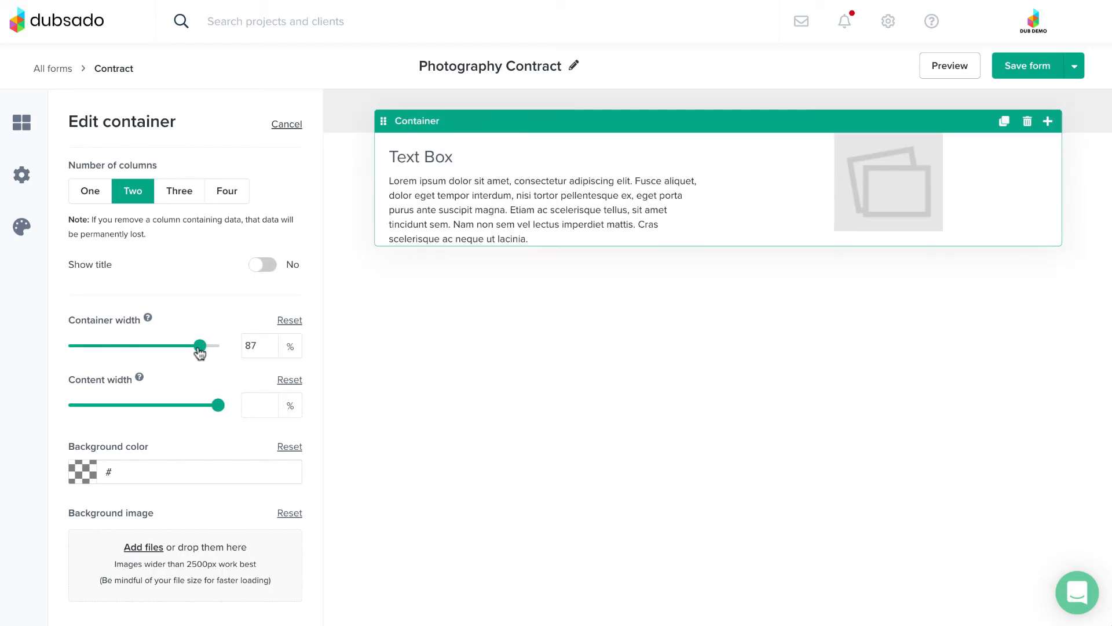
drag(198, 345, 197, 345)
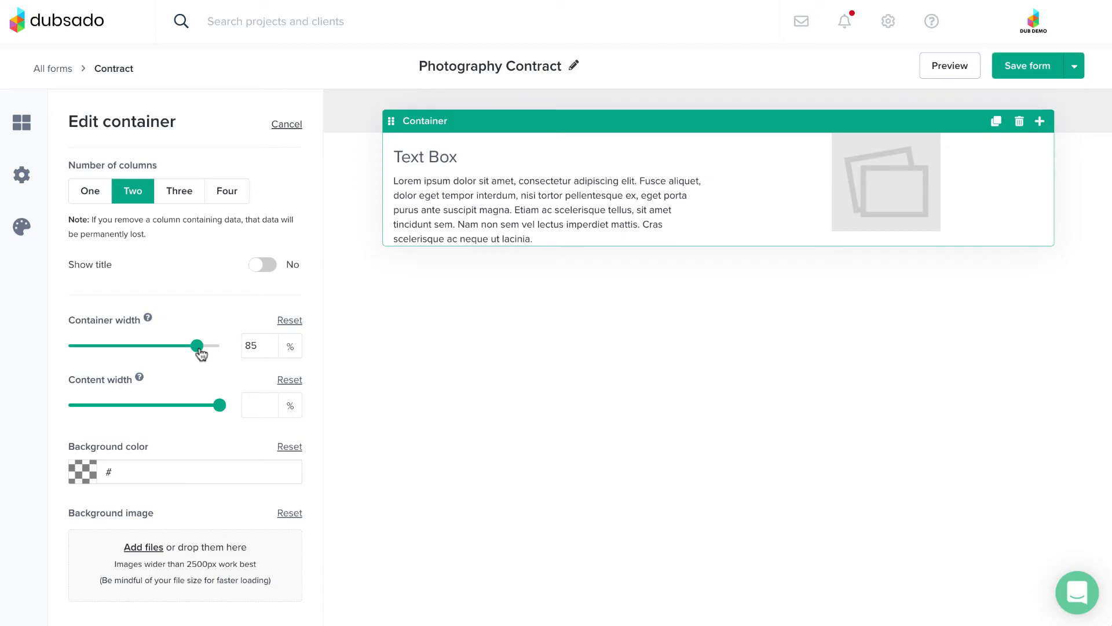
drag(197, 346, 223, 345)
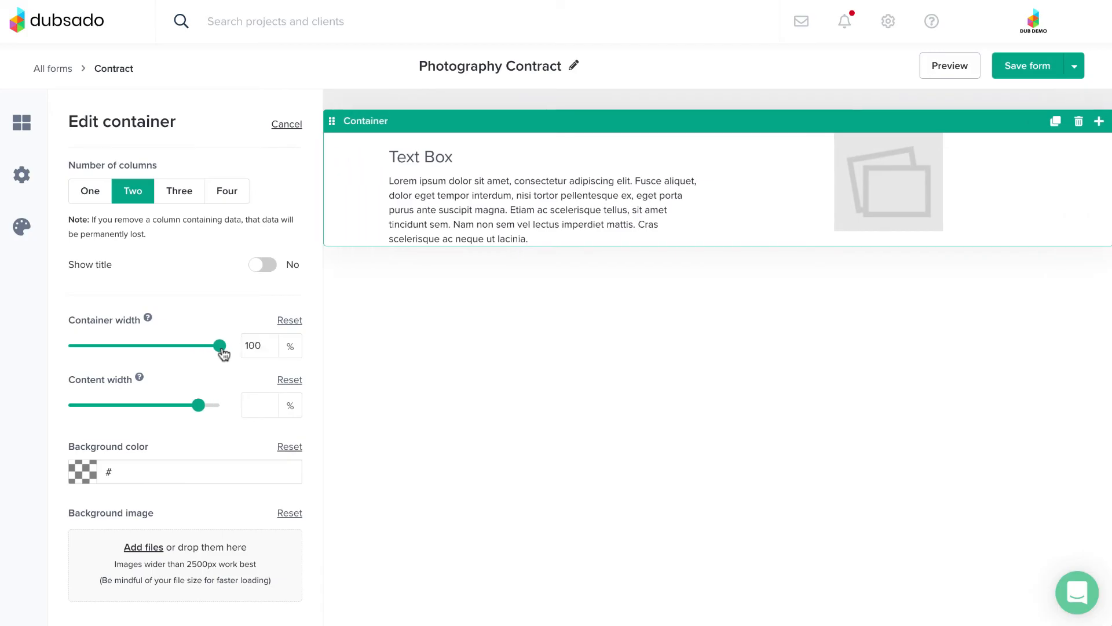
drag(202, 404, 186, 405)
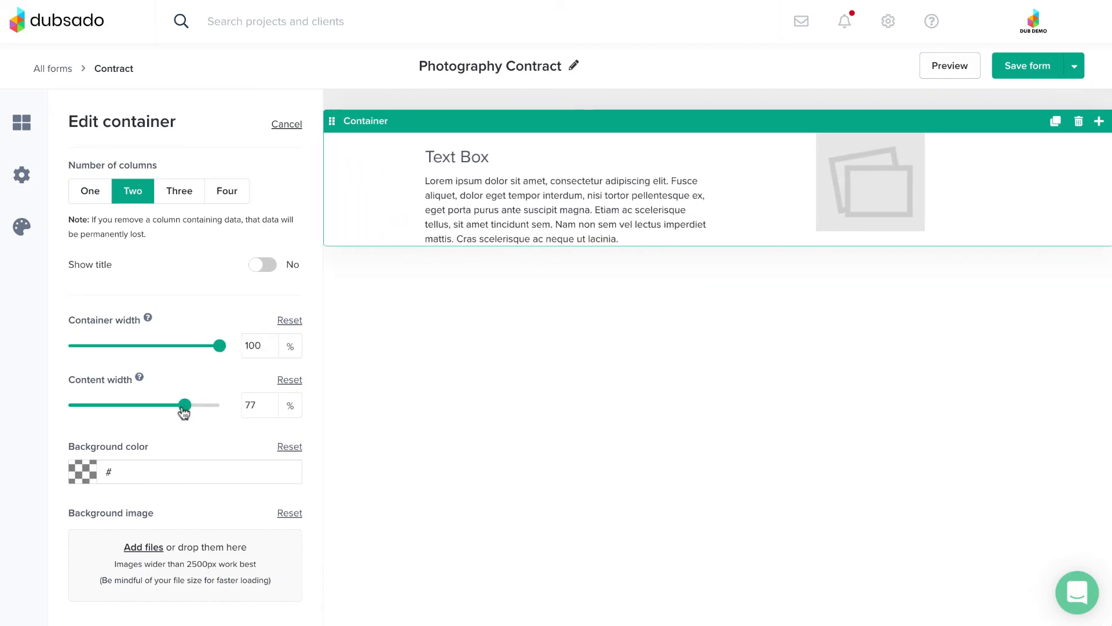
drag(186, 405, 219, 405)
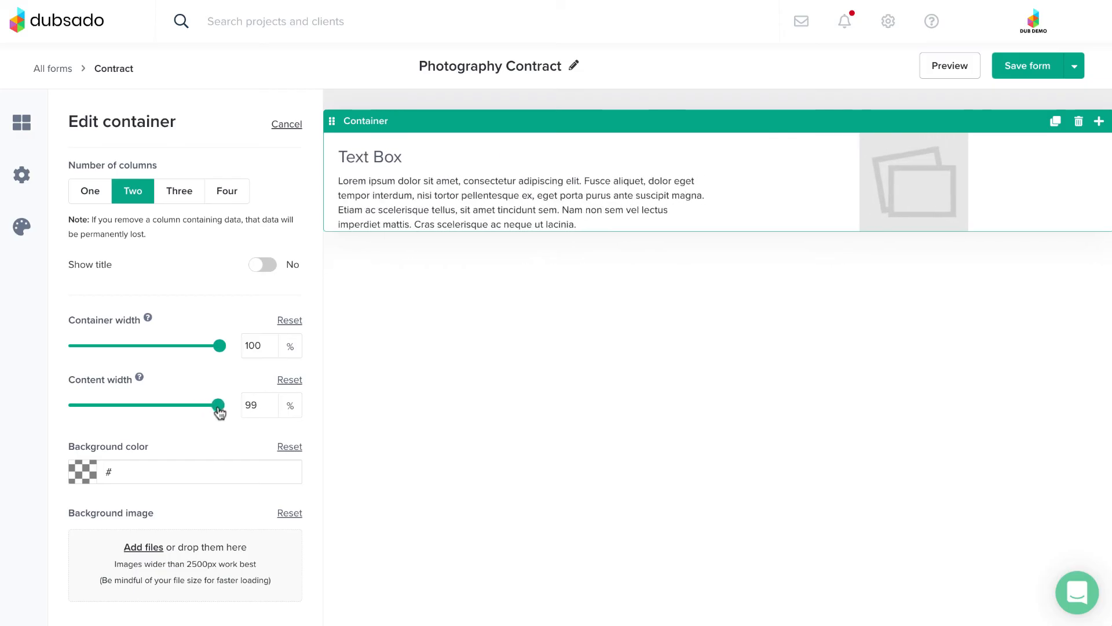
drag(218, 404, 193, 404)
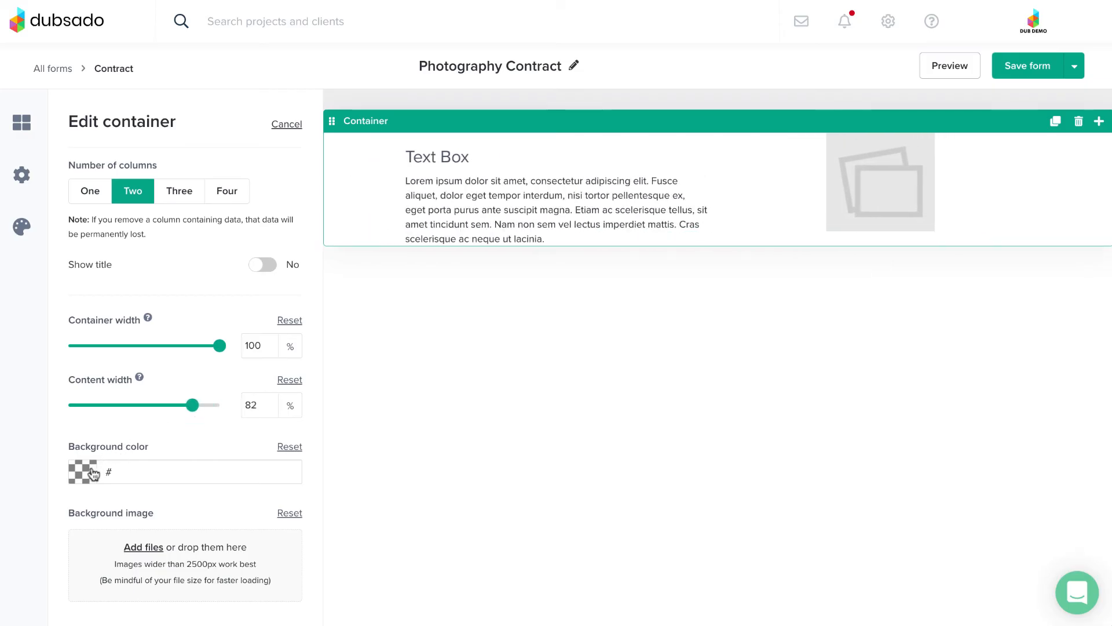
- Set the container background color to black (#010101)
click(83, 471)
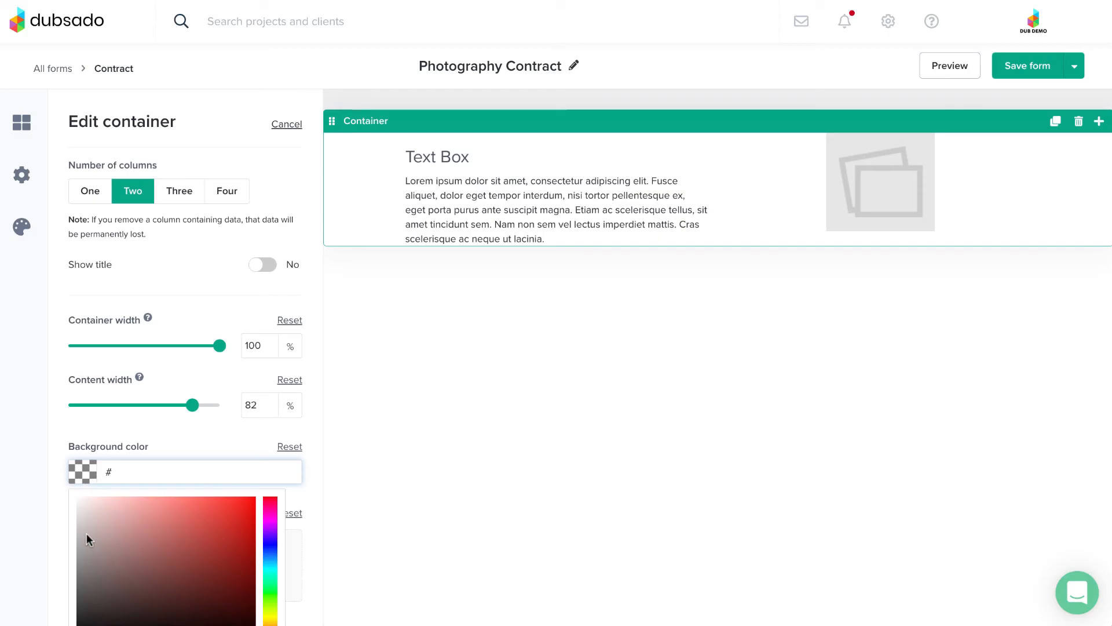
click(78, 537)
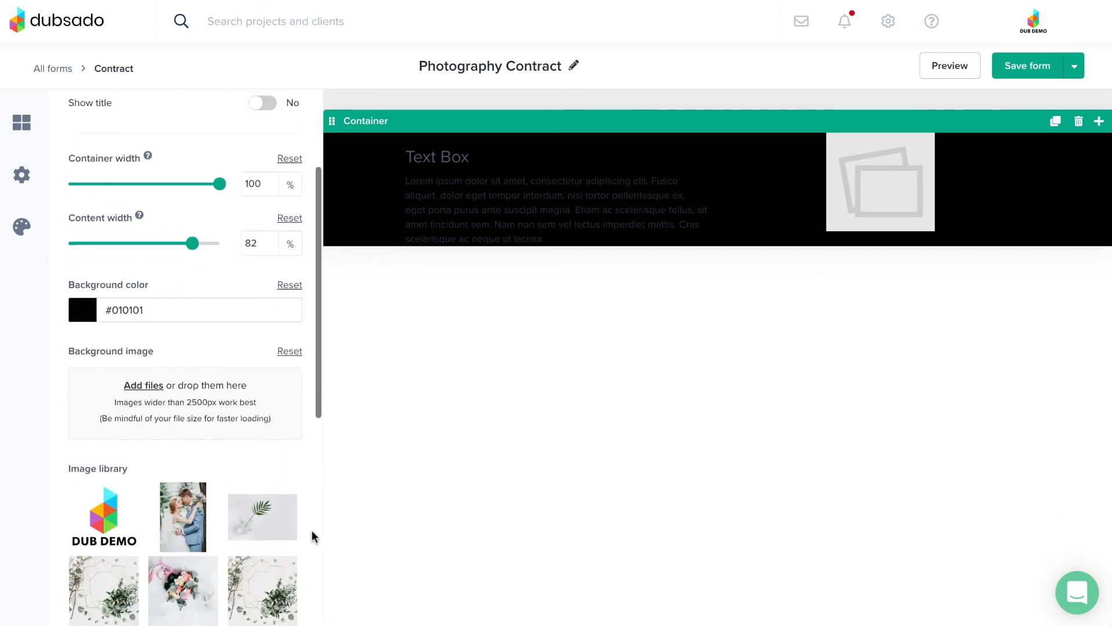
scroll(down, 3)
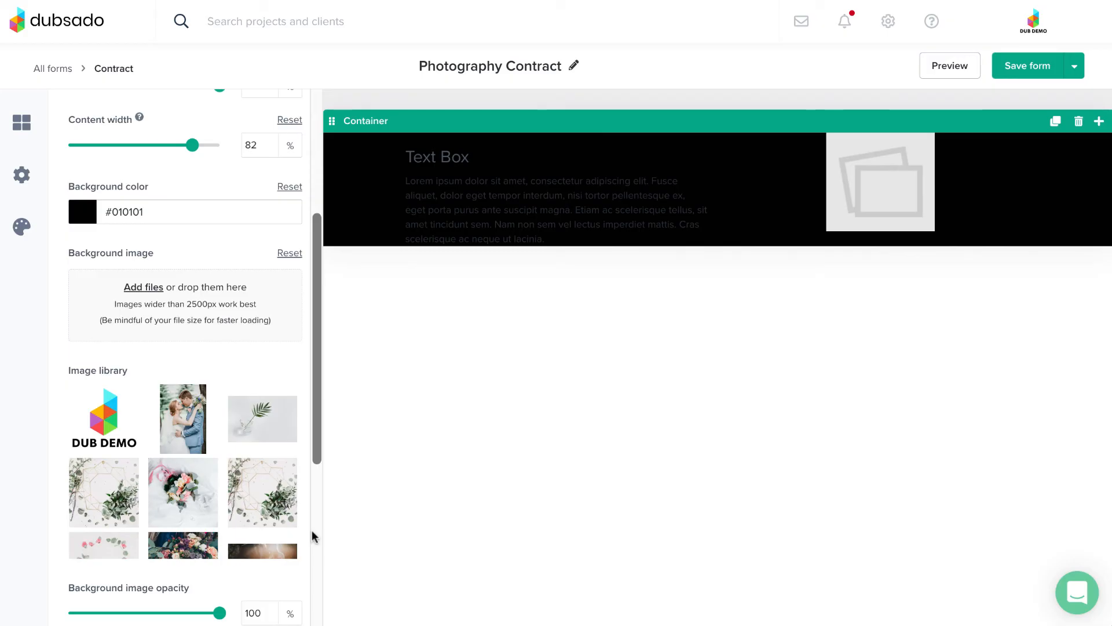
mouse_move(277, 435)
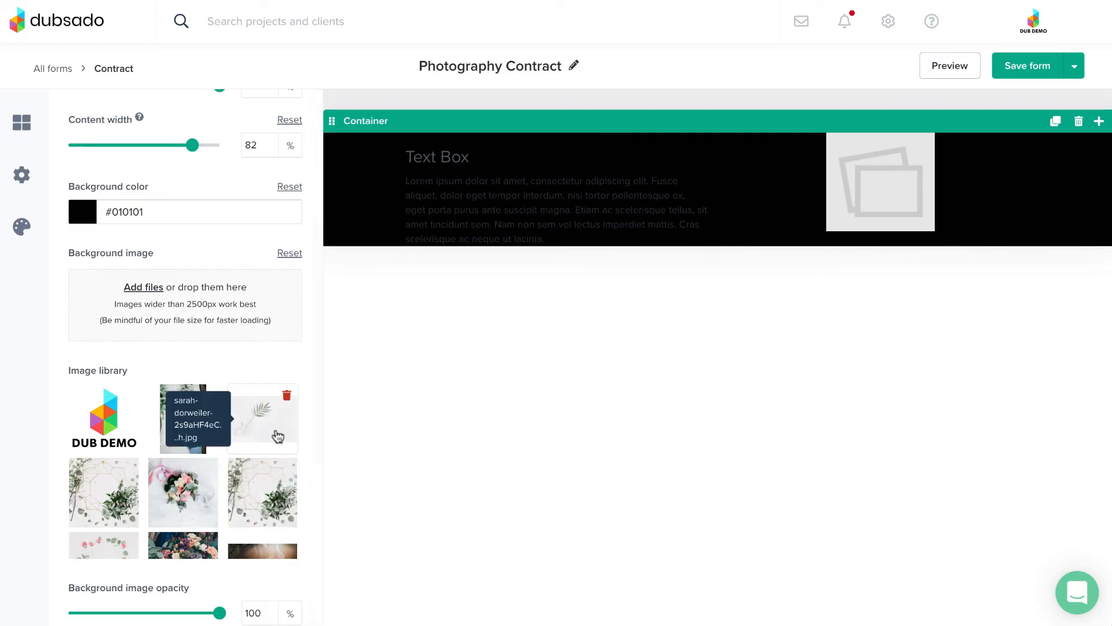
- Use the leaf-and-vase photo as the container background at 64% opacity
click(263, 417)
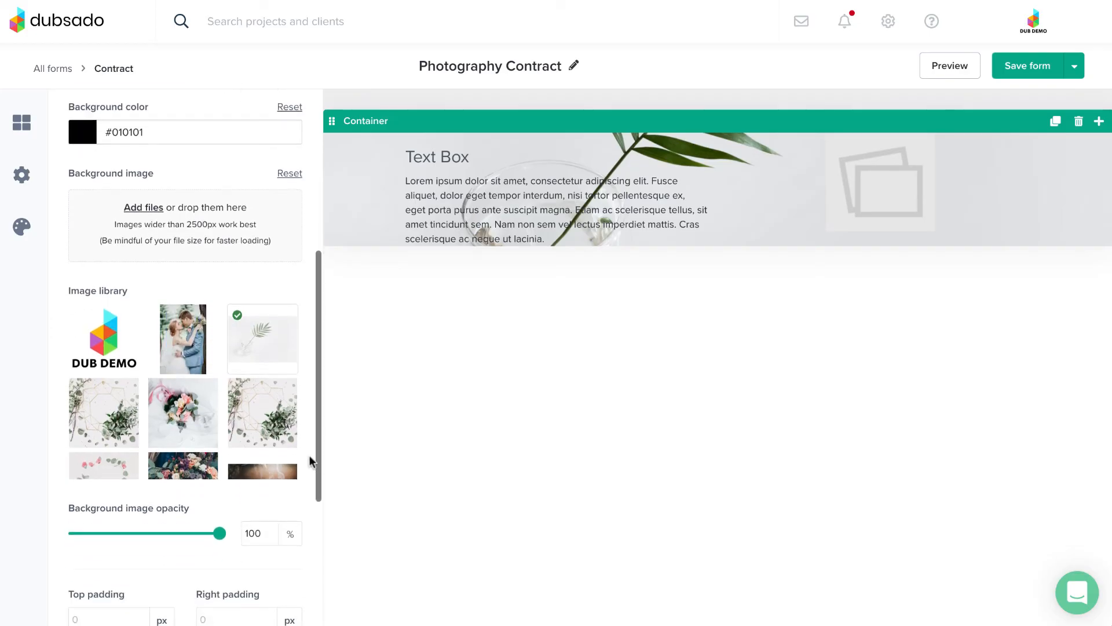
scroll(down, 3)
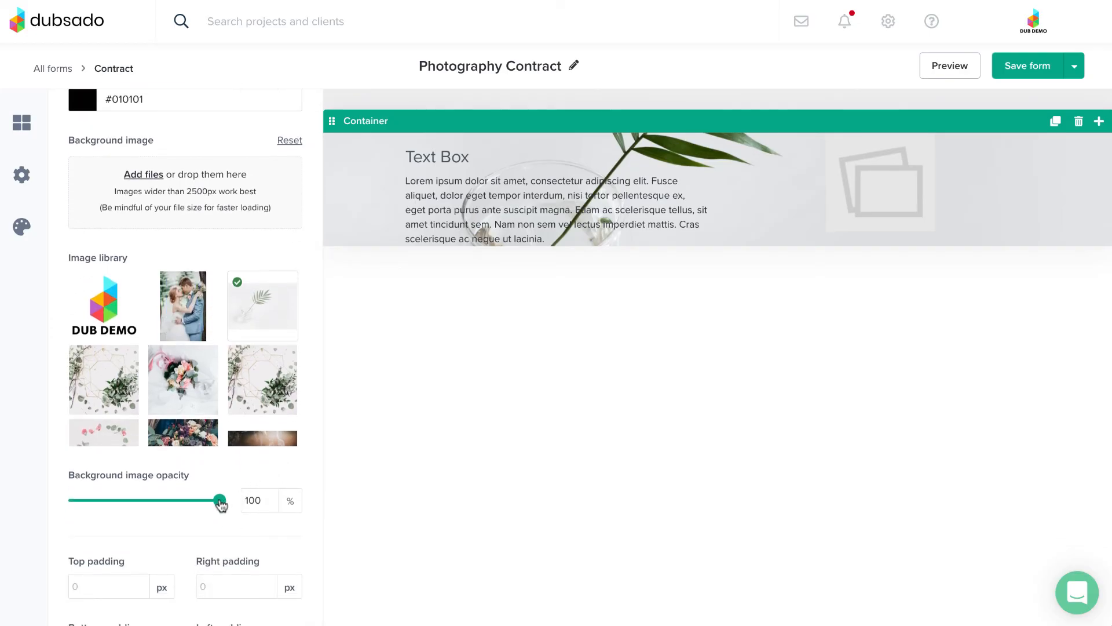
drag(217, 500, 144, 500)
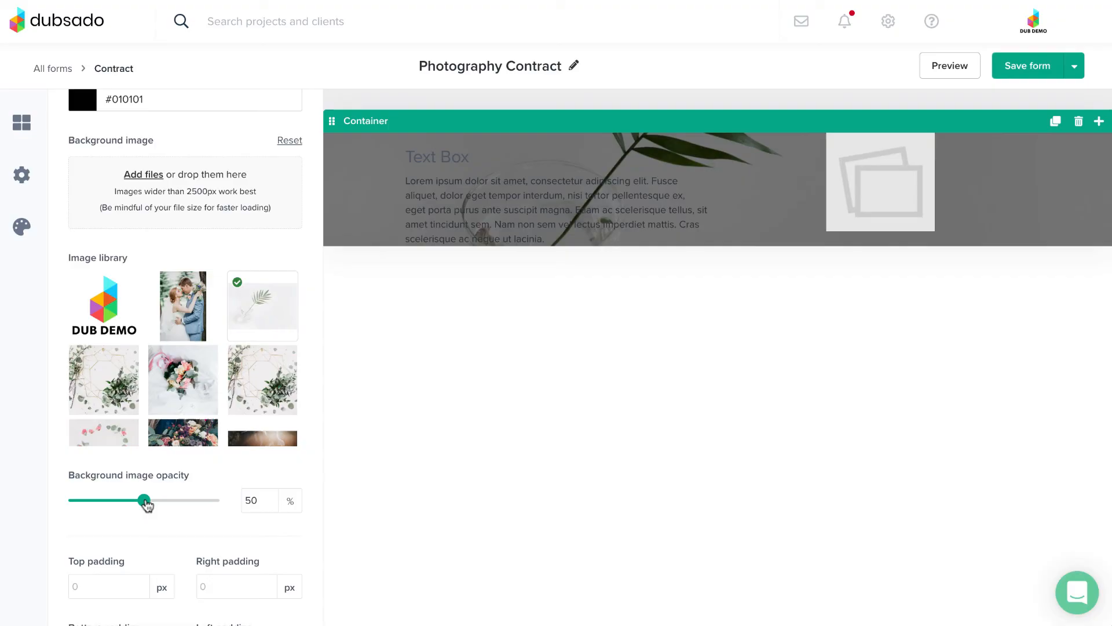
drag(144, 500, 219, 500)
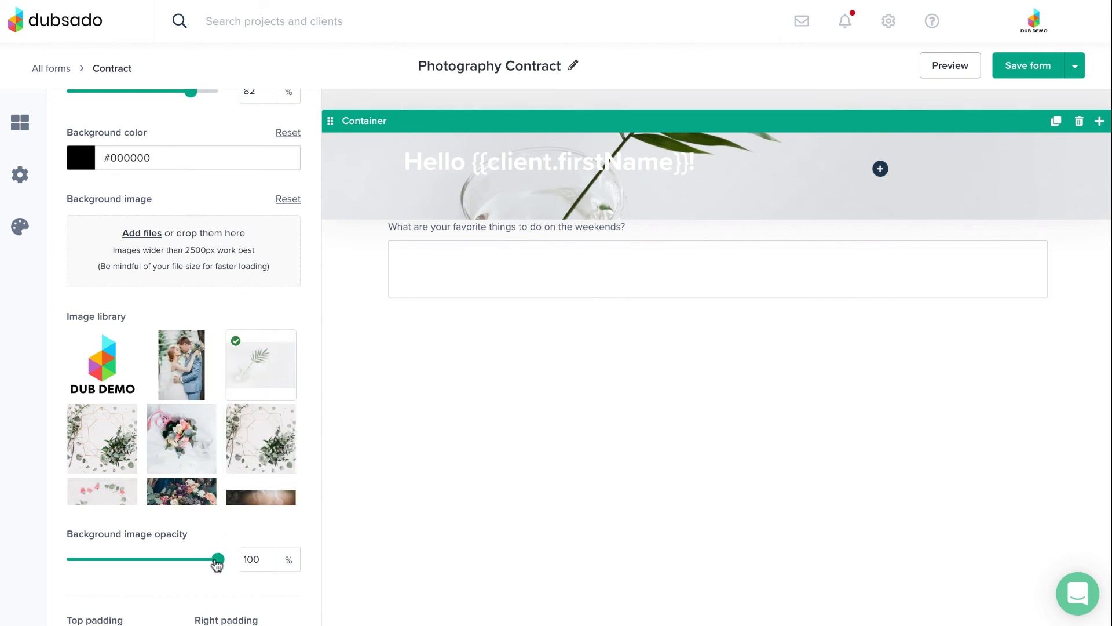
drag(216, 559, 168, 559)
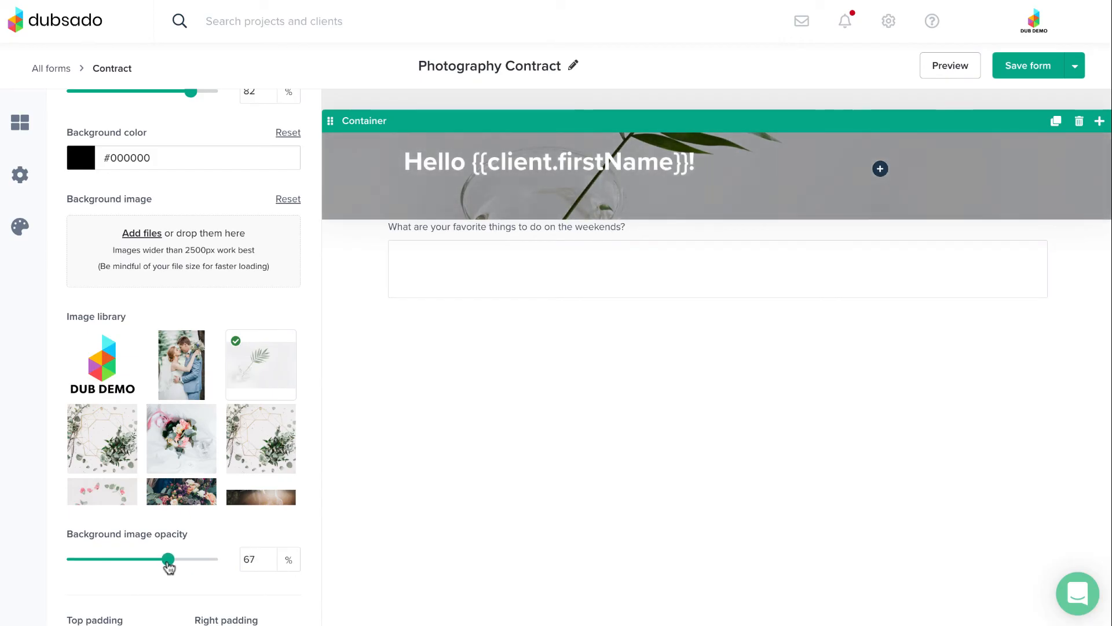
drag(168, 558, 164, 558)
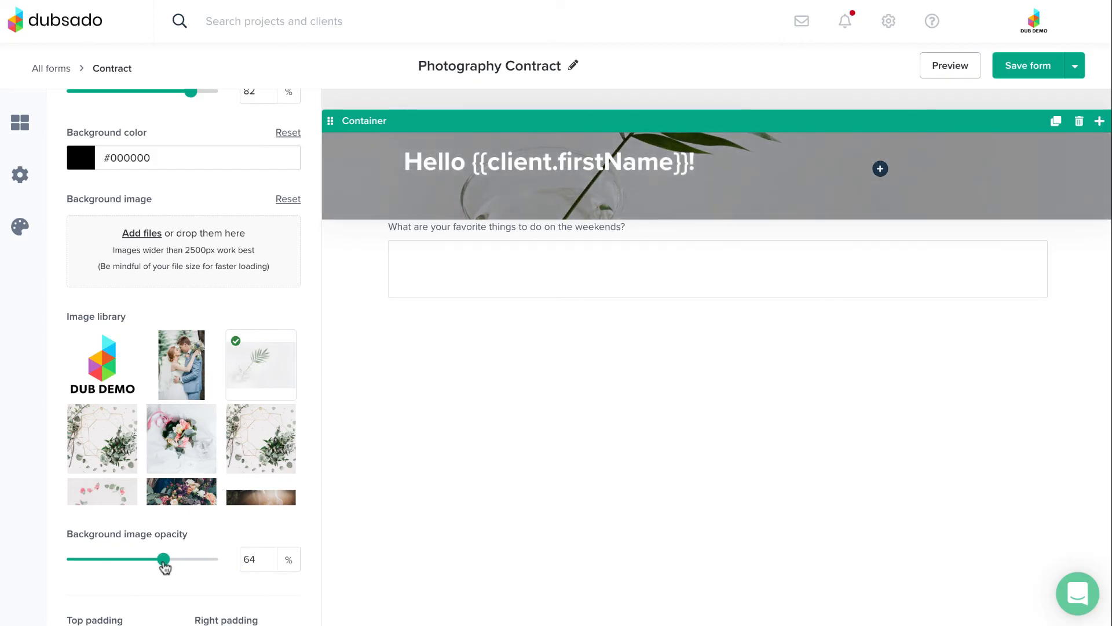
mouse_move(308, 595)
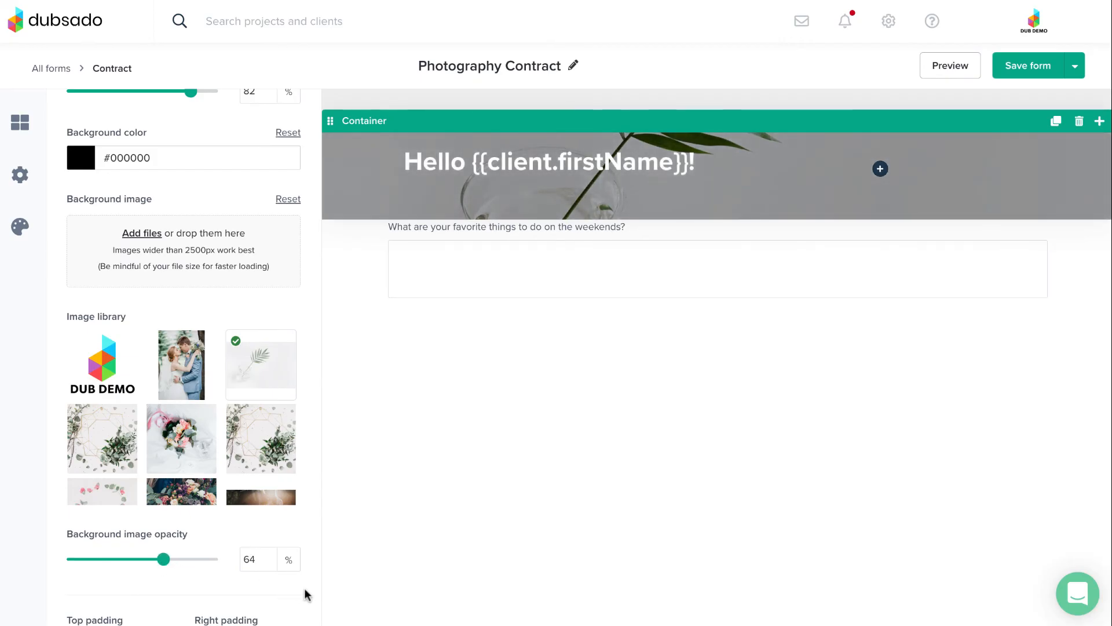
- Set the container's top padding to 70 px
scroll(down, 3)
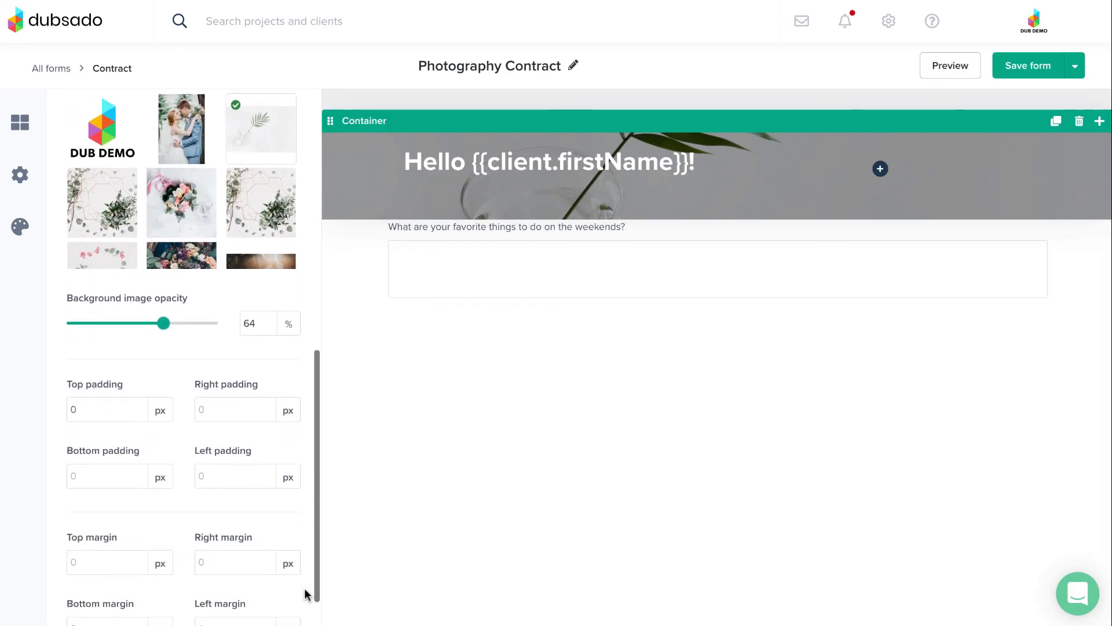
scroll(down, 3)
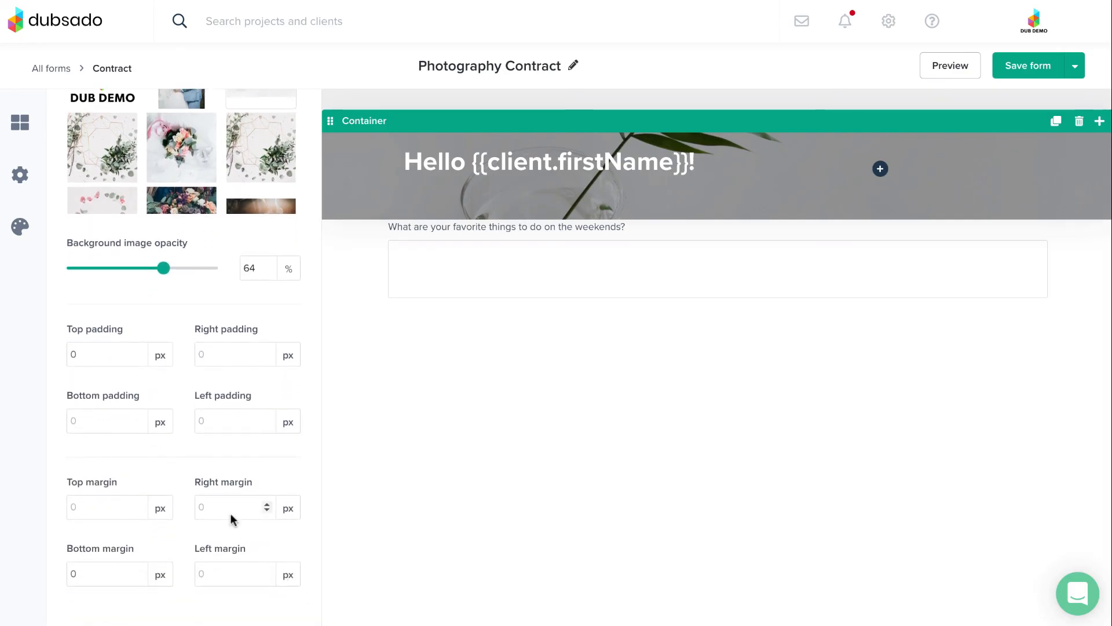
click(99, 354)
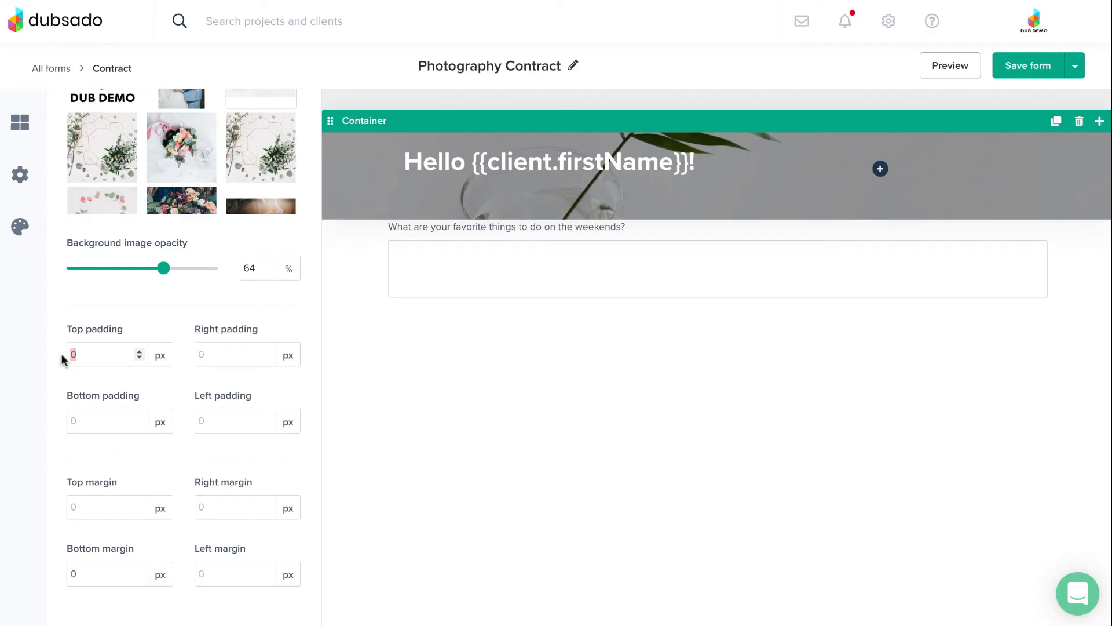
text(70)
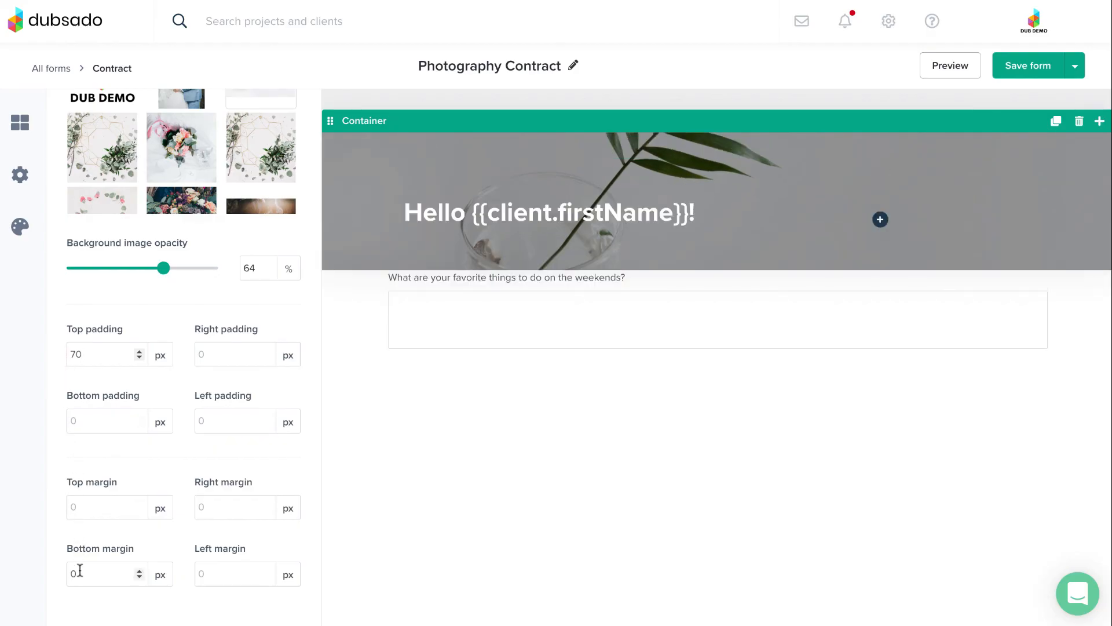
text(4)
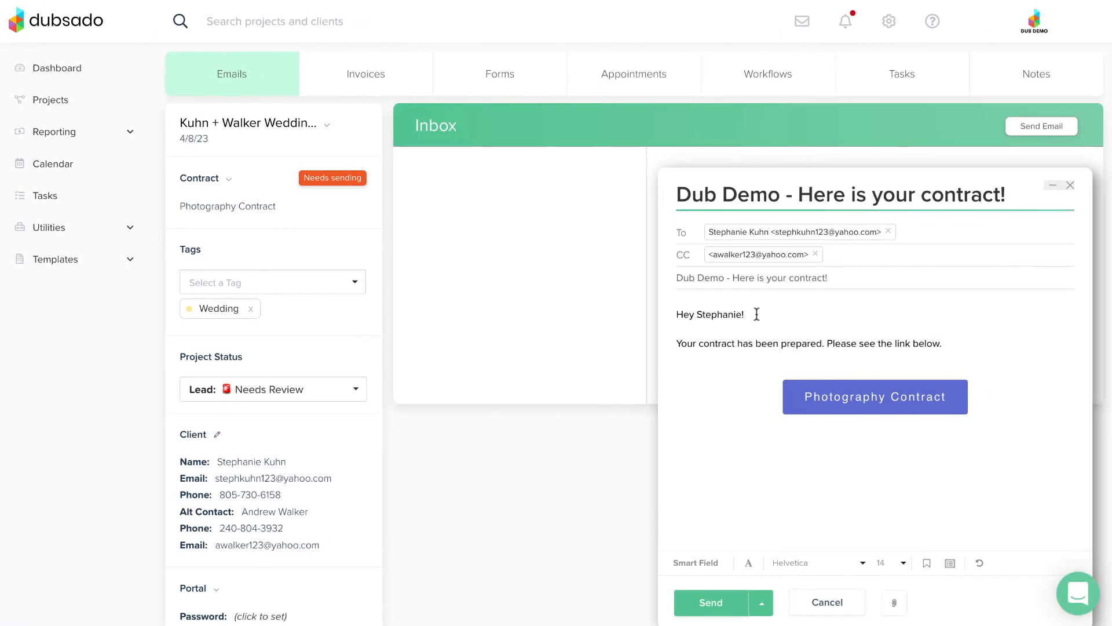
mouse_move(876, 414)
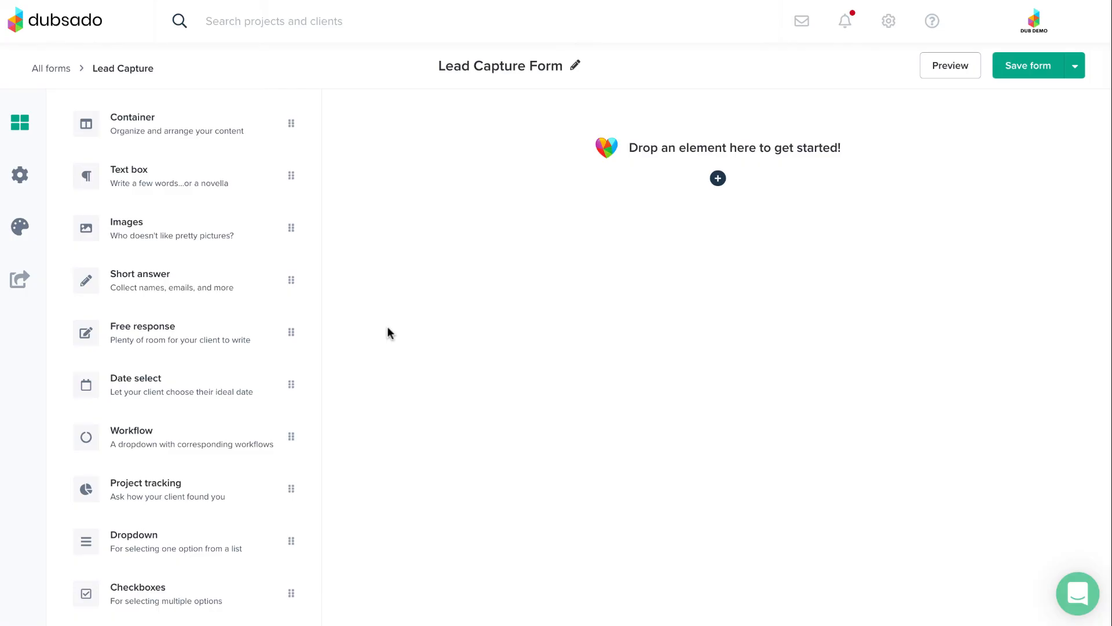
mouse_move(249, 292)
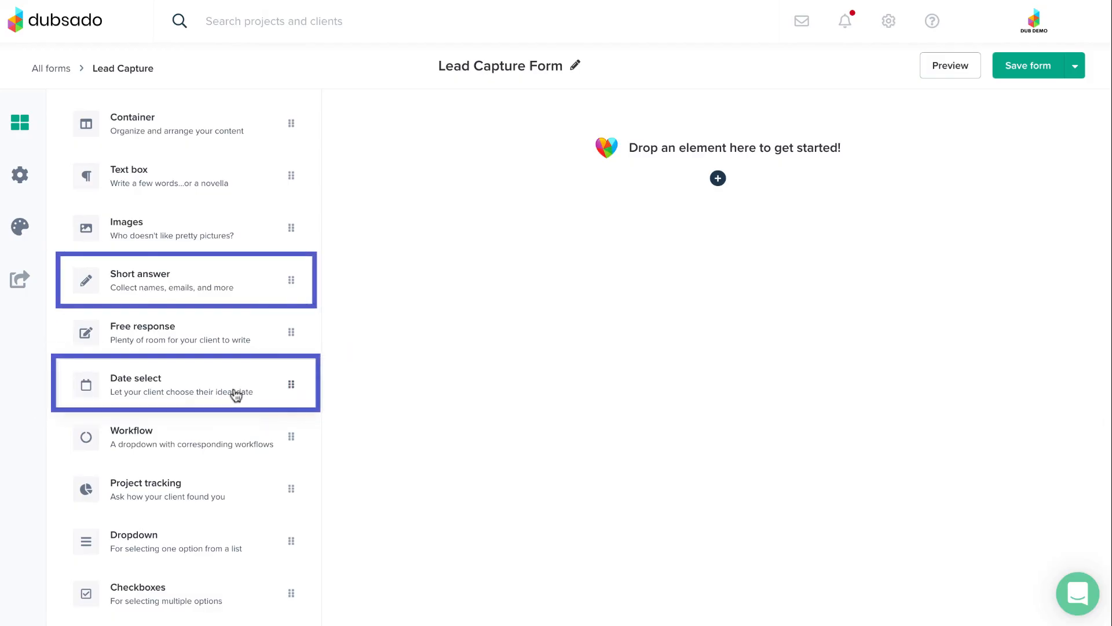
- Add a short-answer question to the Lead Capture Form mapped to Client First Name
drag(140, 281, 522, 206)
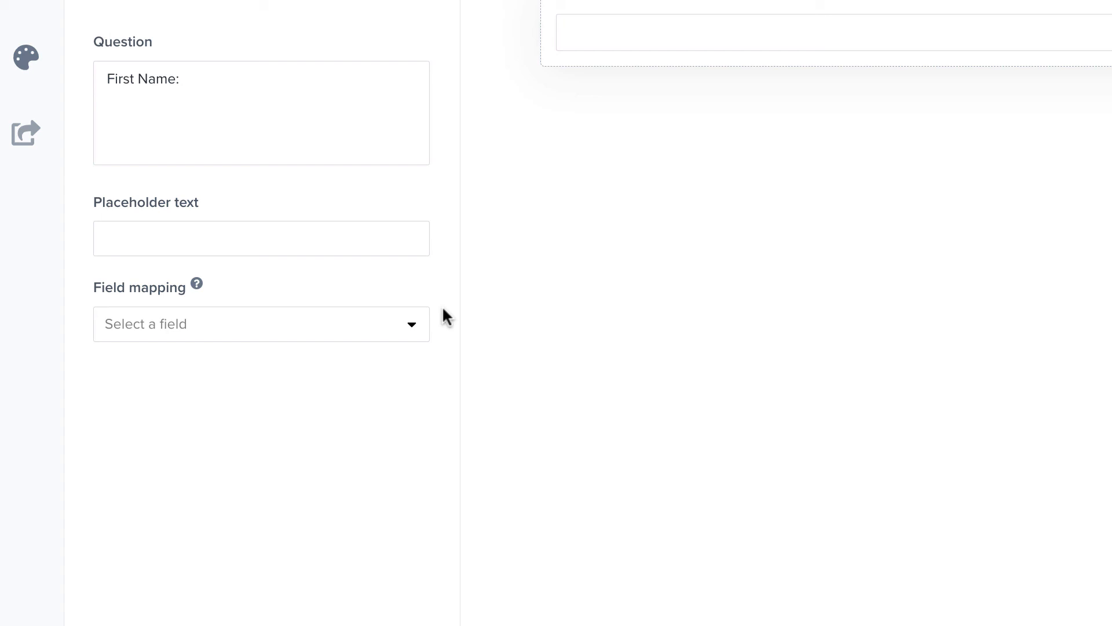
click(260, 324)
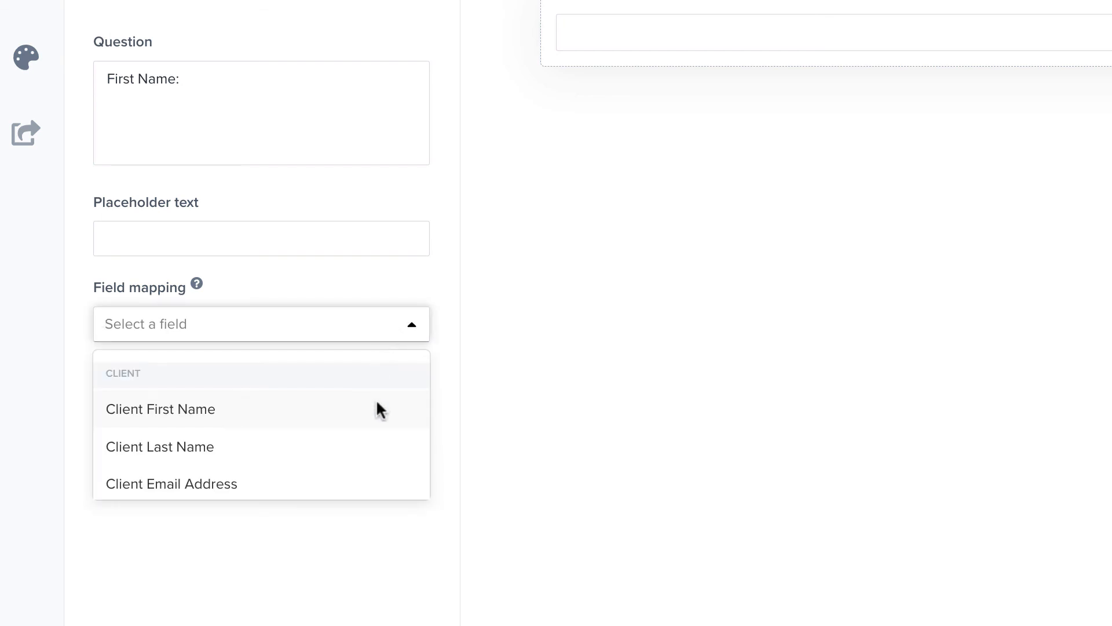
click(160, 409)
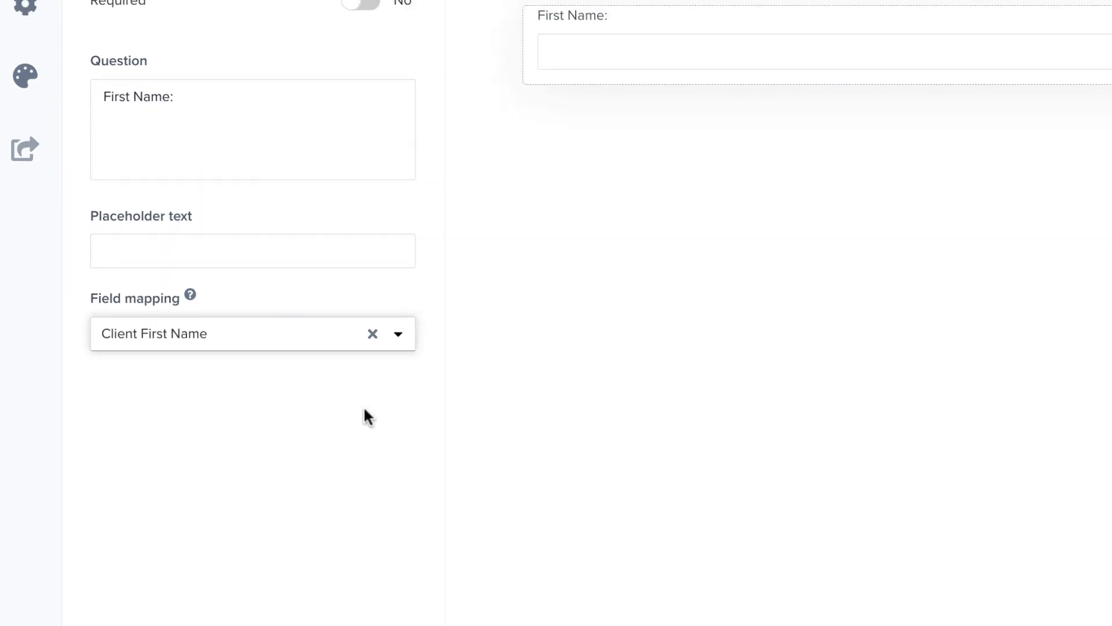